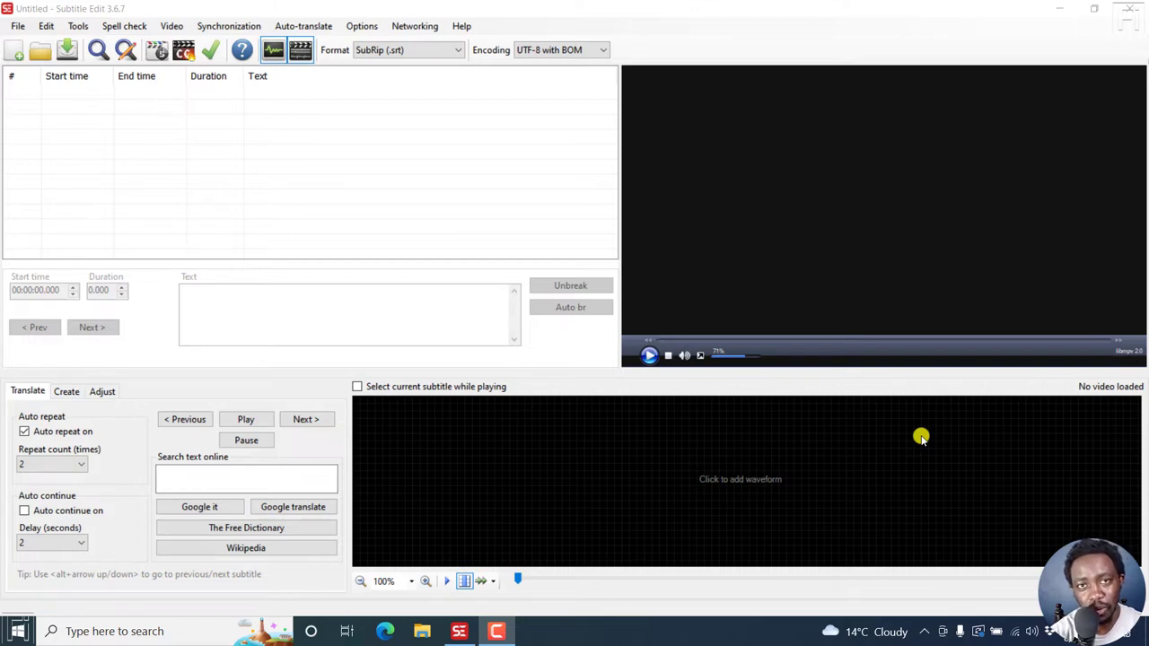
mouse_move(896, 442)
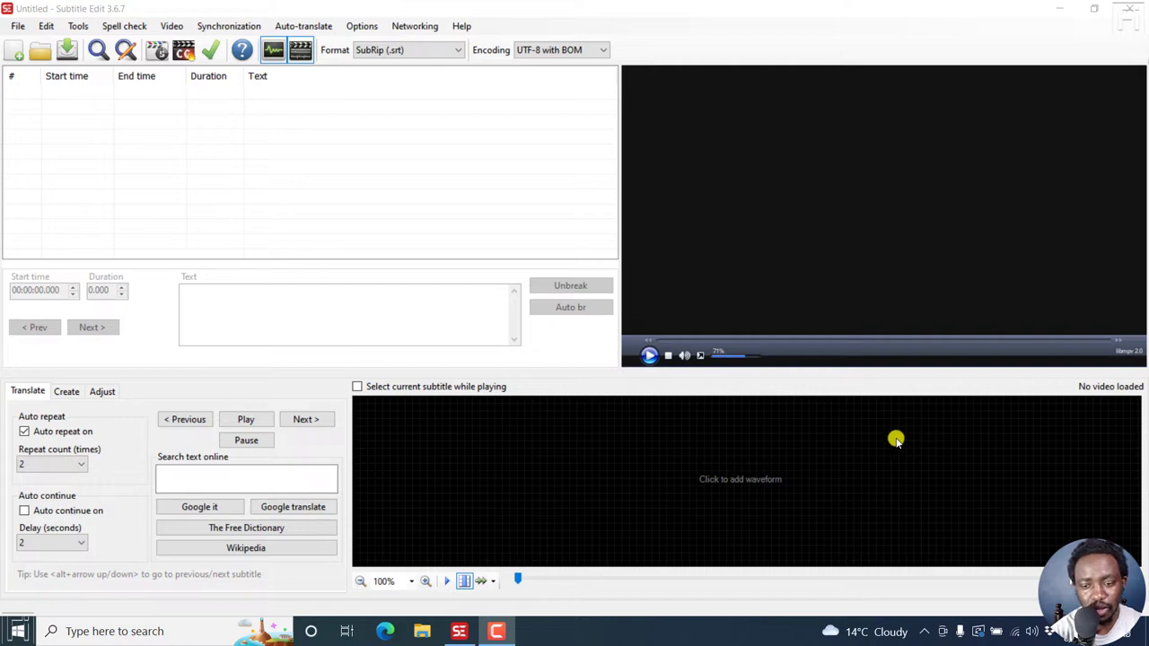
mouse_move(171, 25)
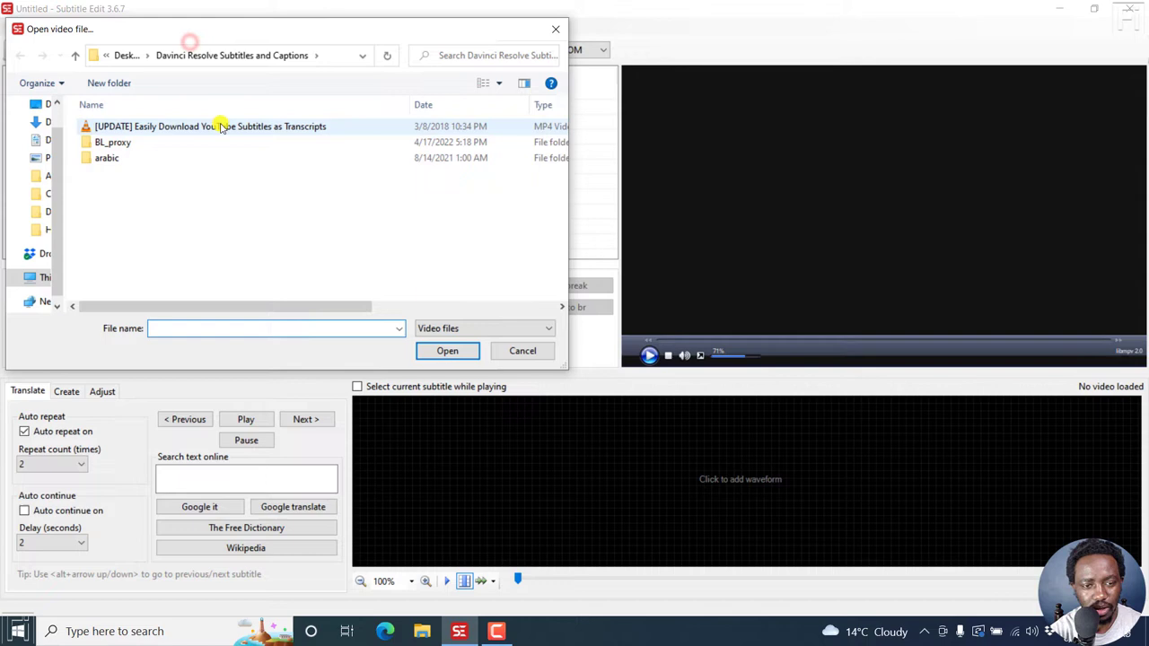
Step: Load the '[UPDATE] Easily Download YouTube Subtitles' MP4 tutorial video into Subtitle Edit
left_click(447, 350)
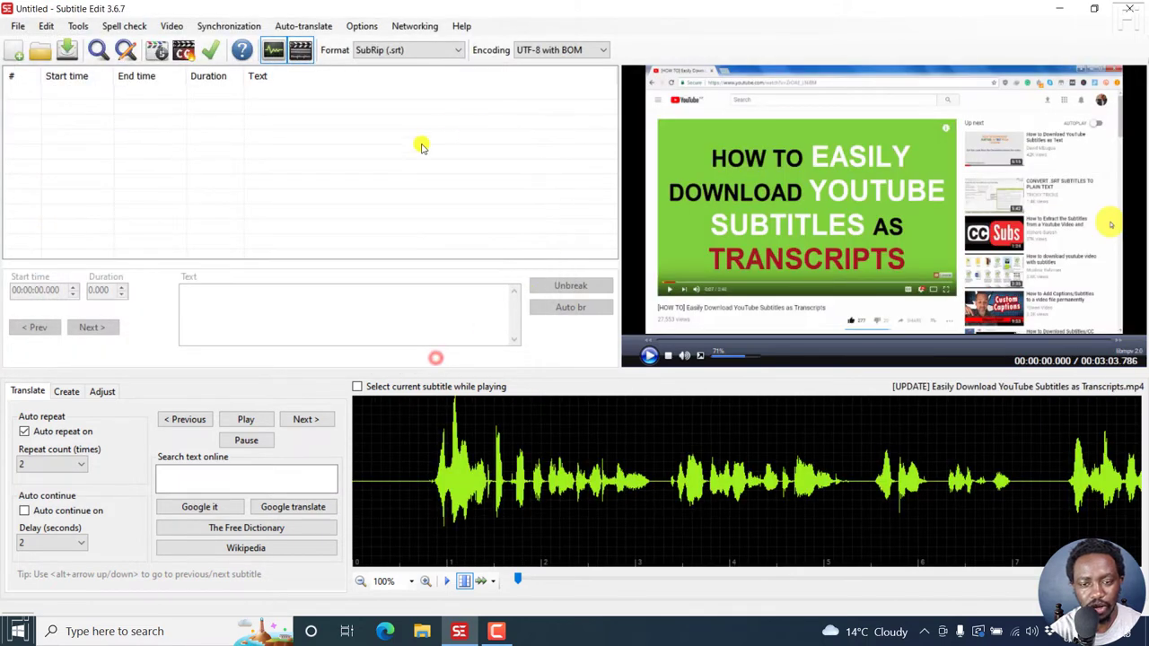
mouse_move(572, 93)
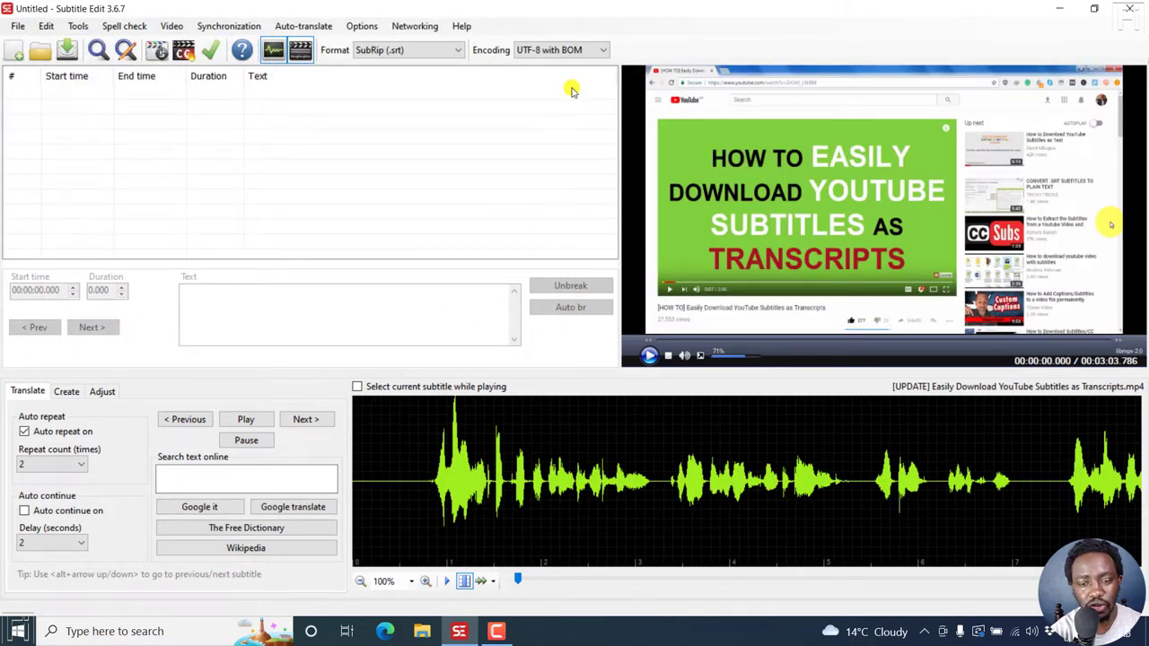
mouse_move(314, 252)
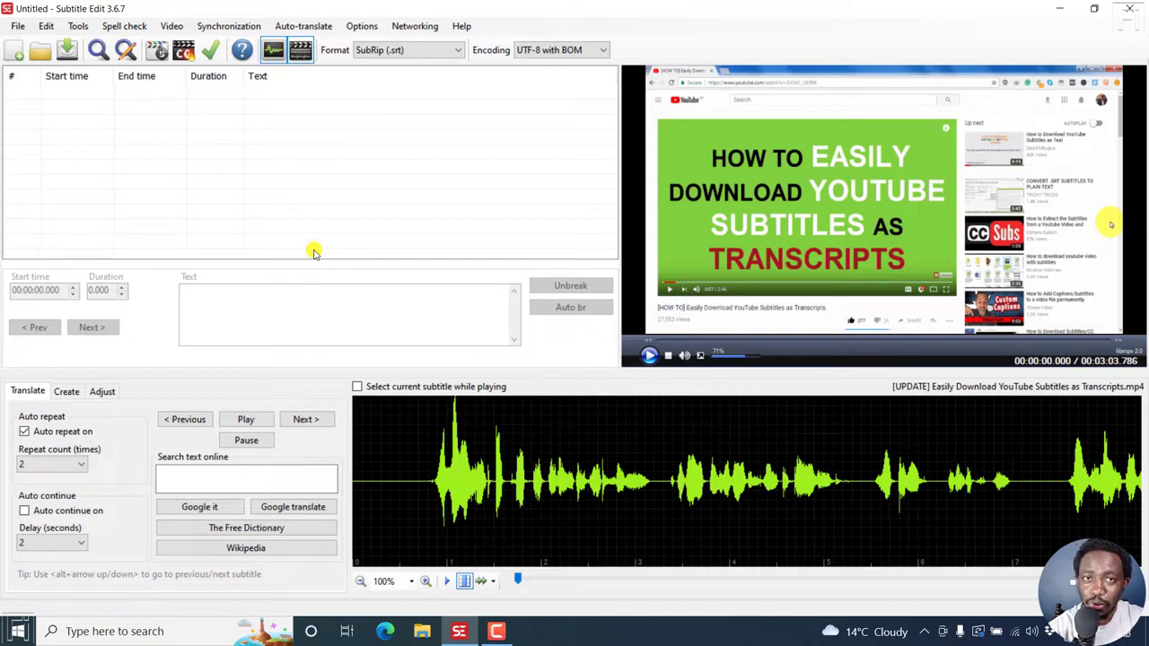
mouse_move(557, 373)
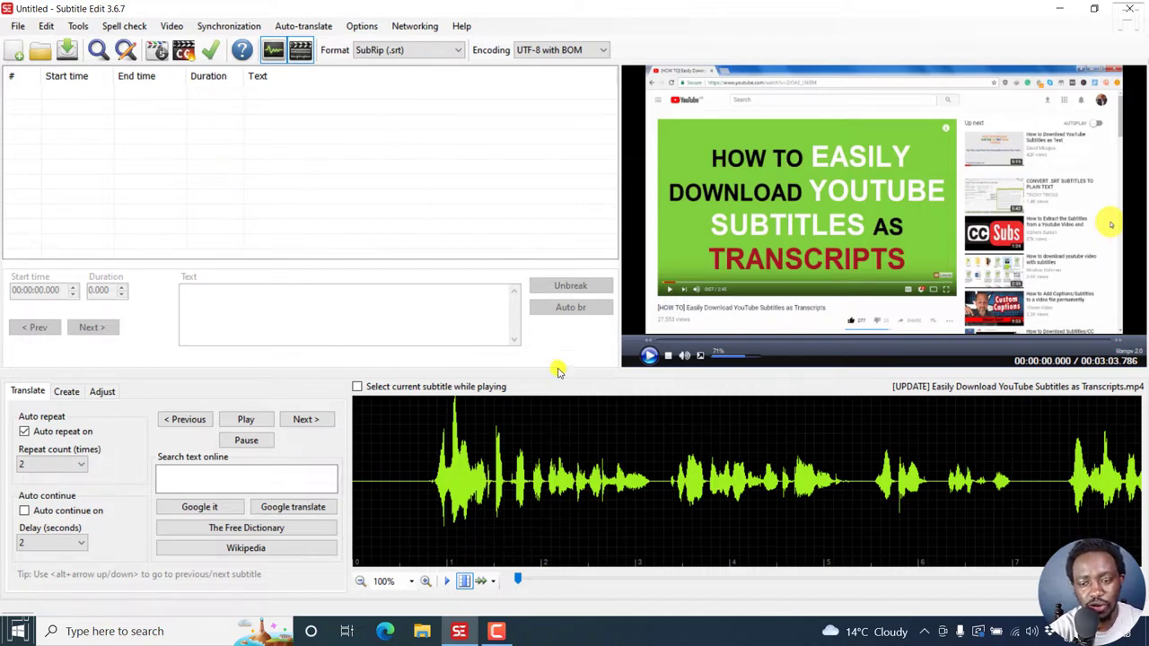
left_click(171, 25)
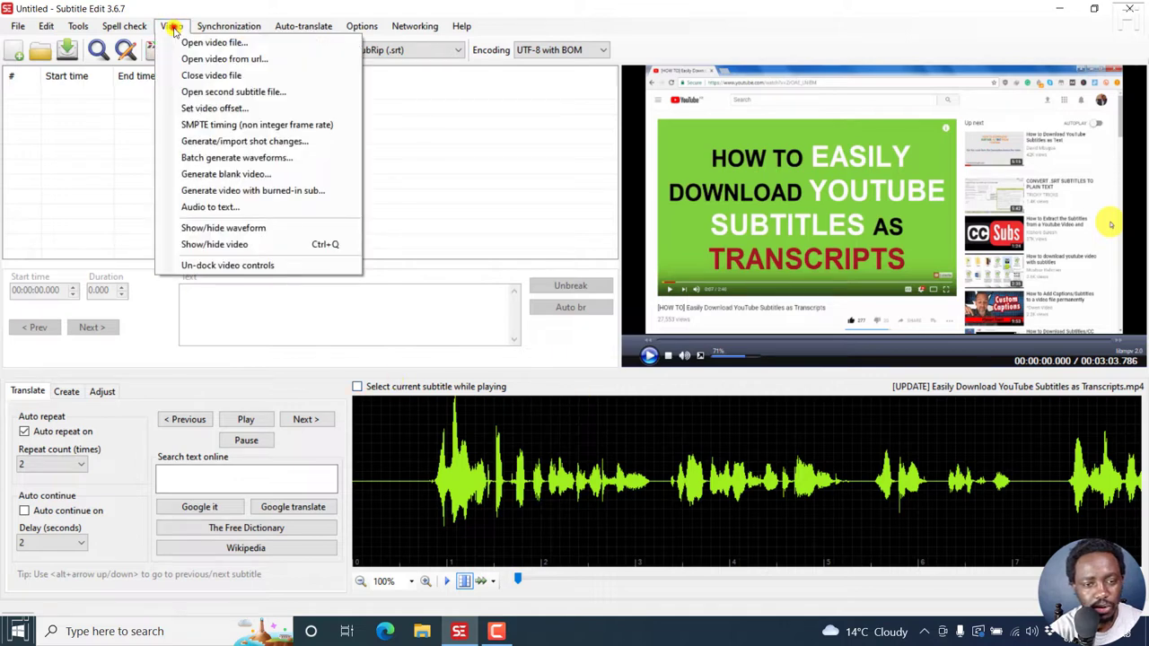
Step: Open Audio to text with the vosk-model-en-us-0.22-lgraph model and post-processing enabled
left_click(210, 206)
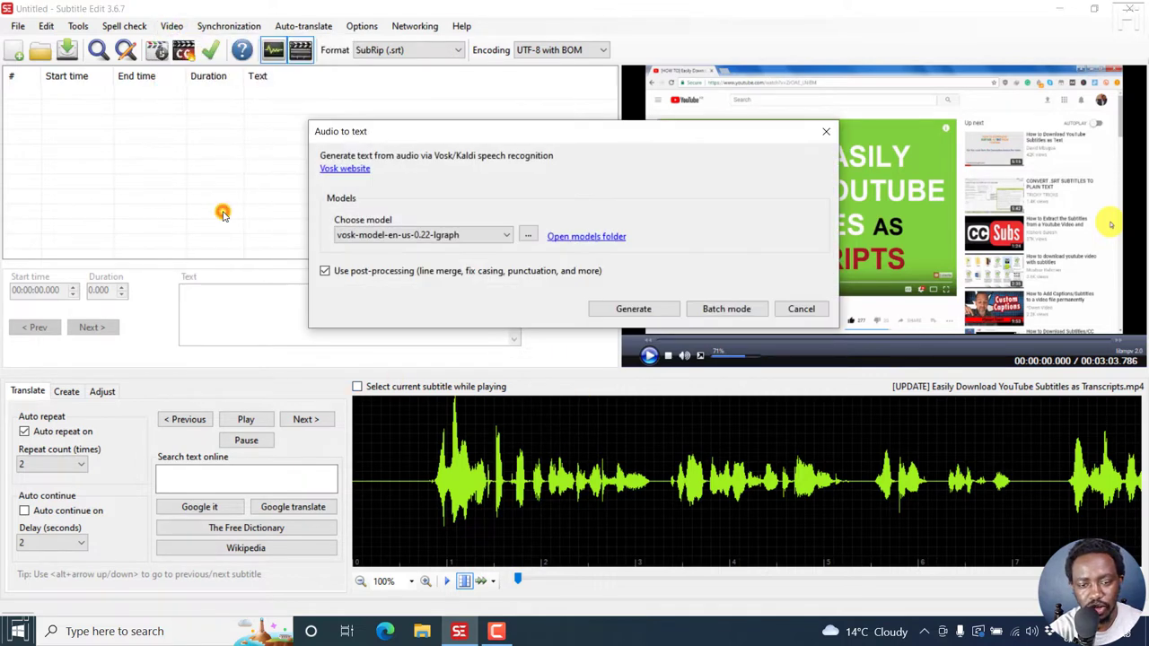
mouse_move(388, 164)
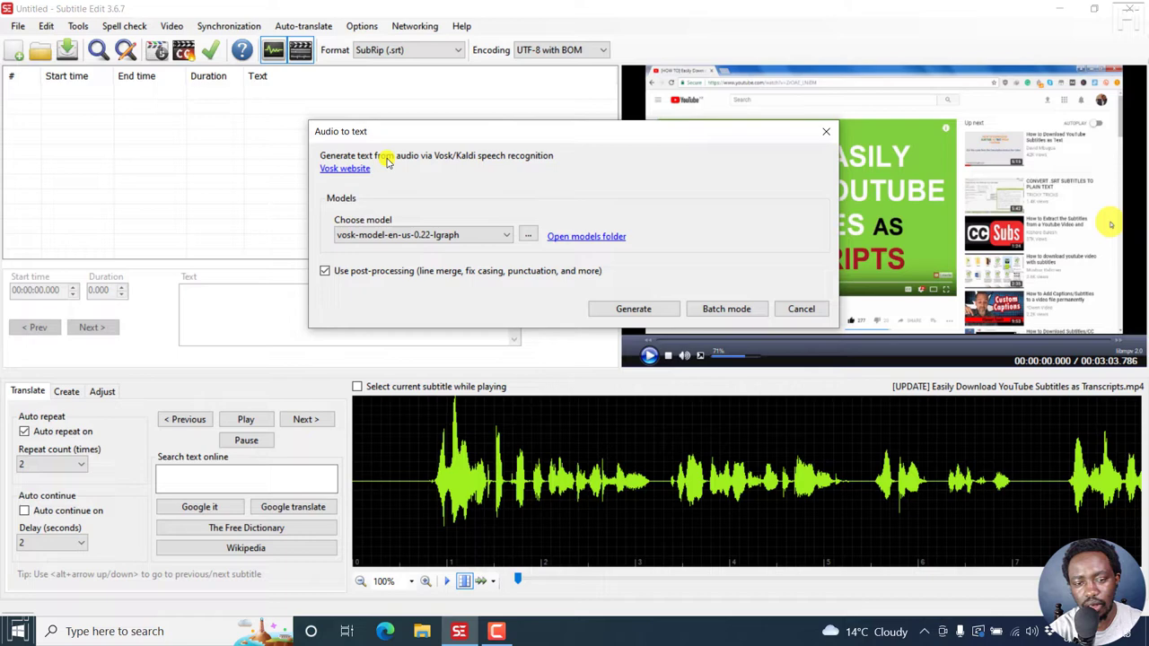
mouse_move(472, 198)
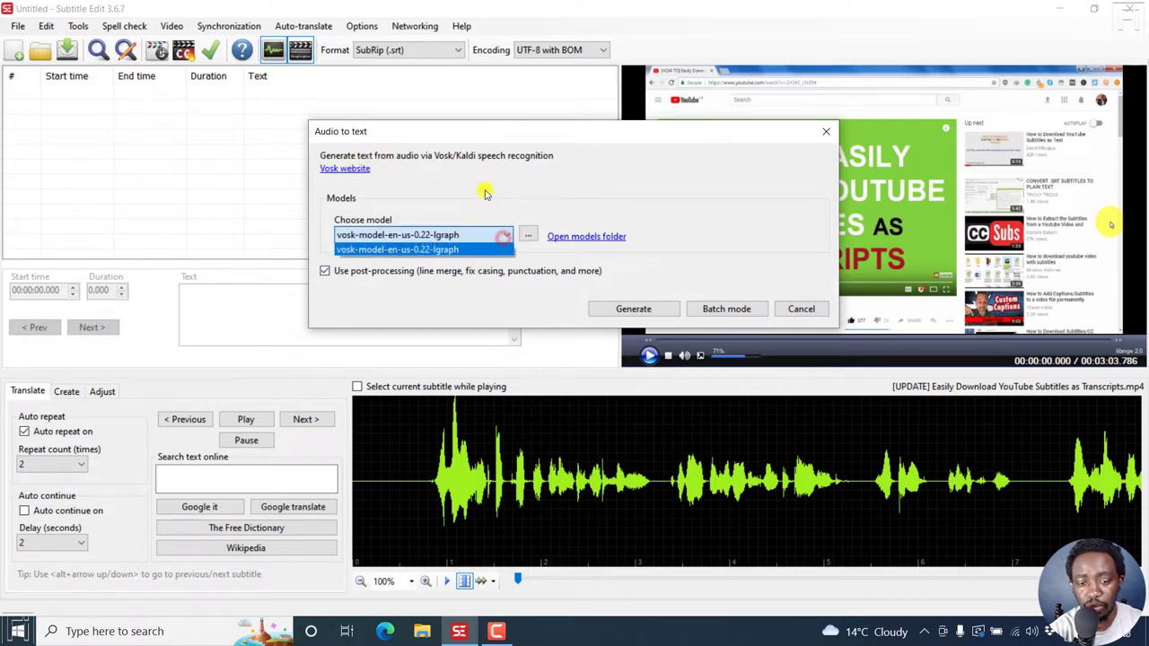
left_click(422, 234)
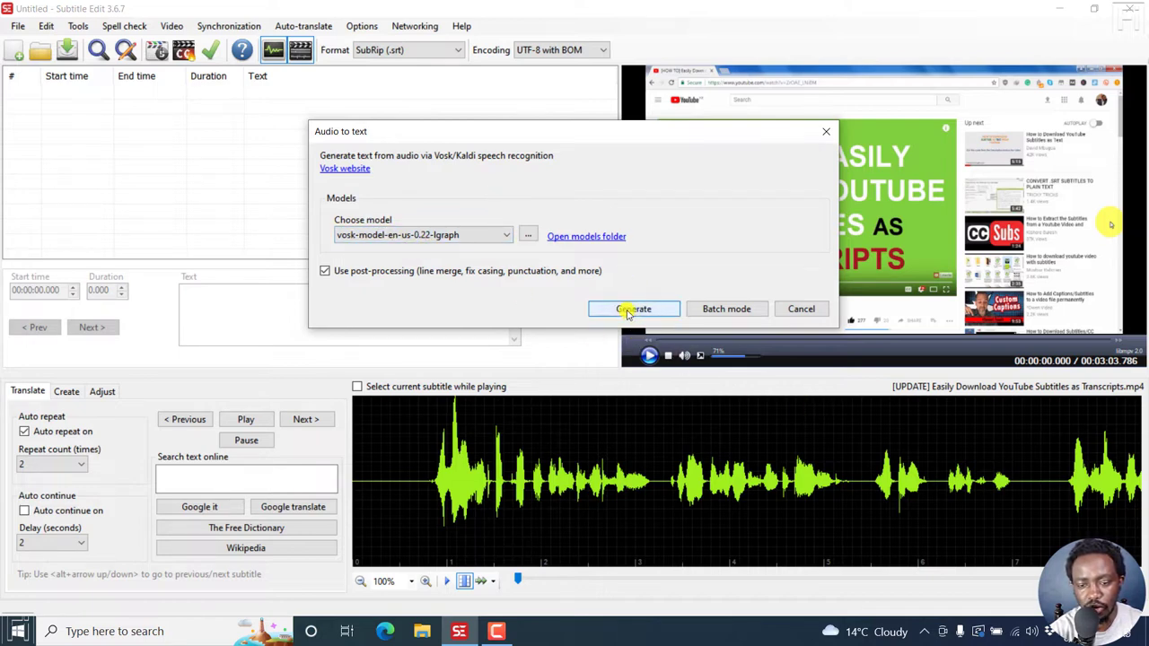
Step: Generate English subtitles from the video's audio using the Vosk model
left_click(633, 309)
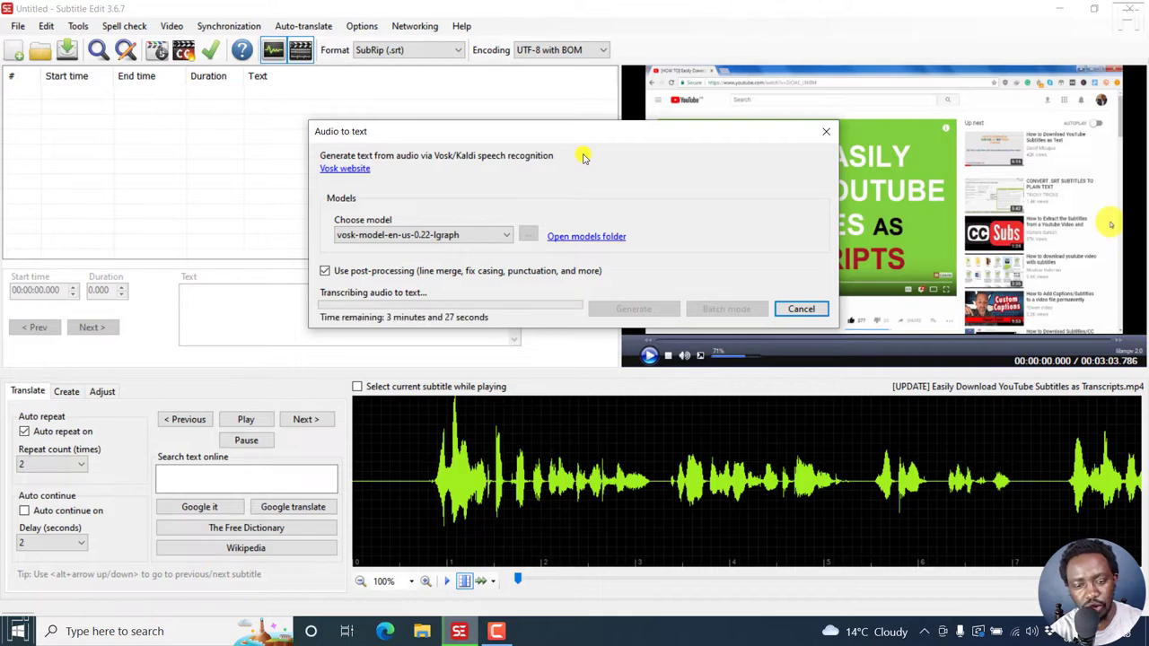
mouse_move(476, 192)
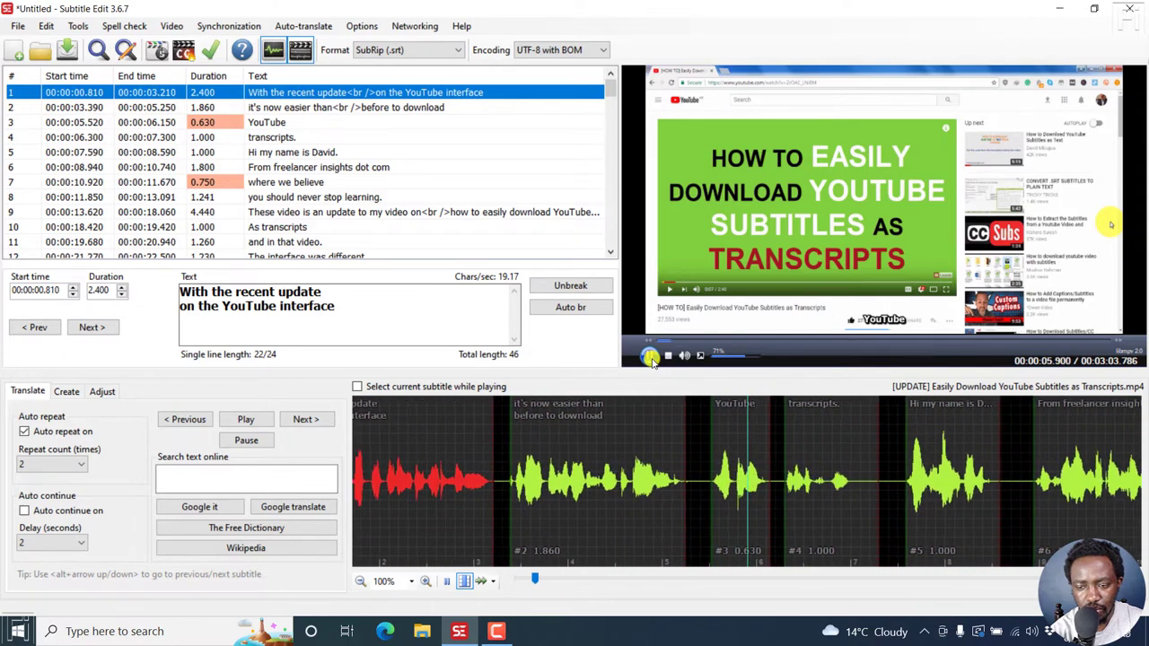
Step: Play the video preview to check the transcribed English lines against the audio
left_click(649, 356)
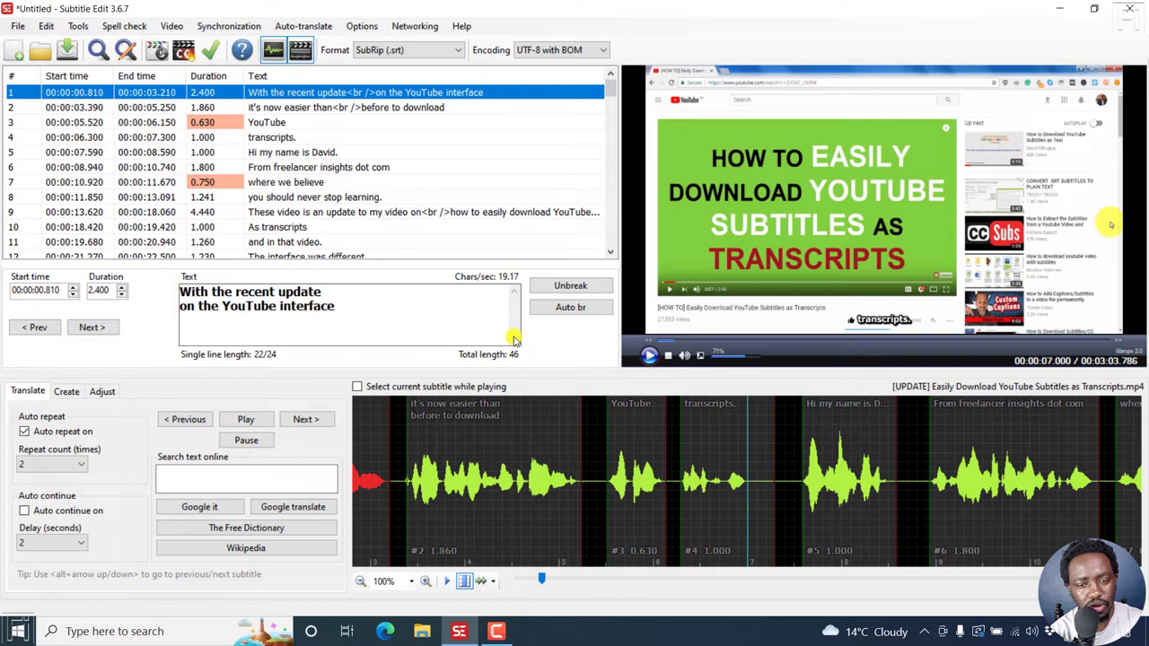
left_click(668, 355)
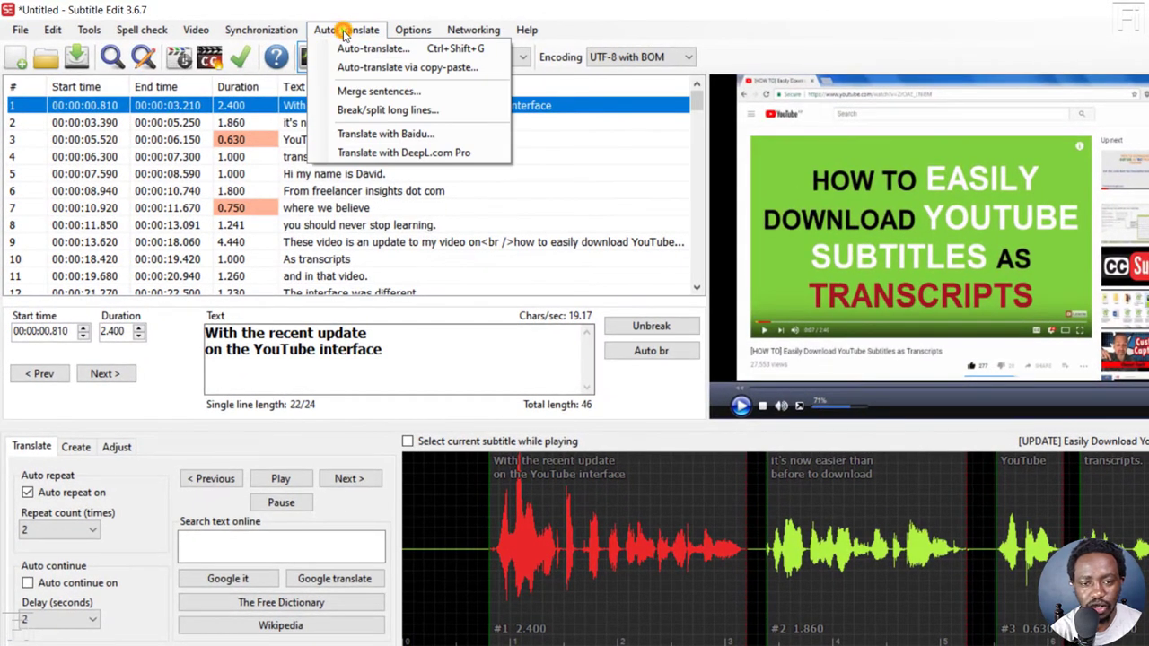
mouse_move(407, 68)
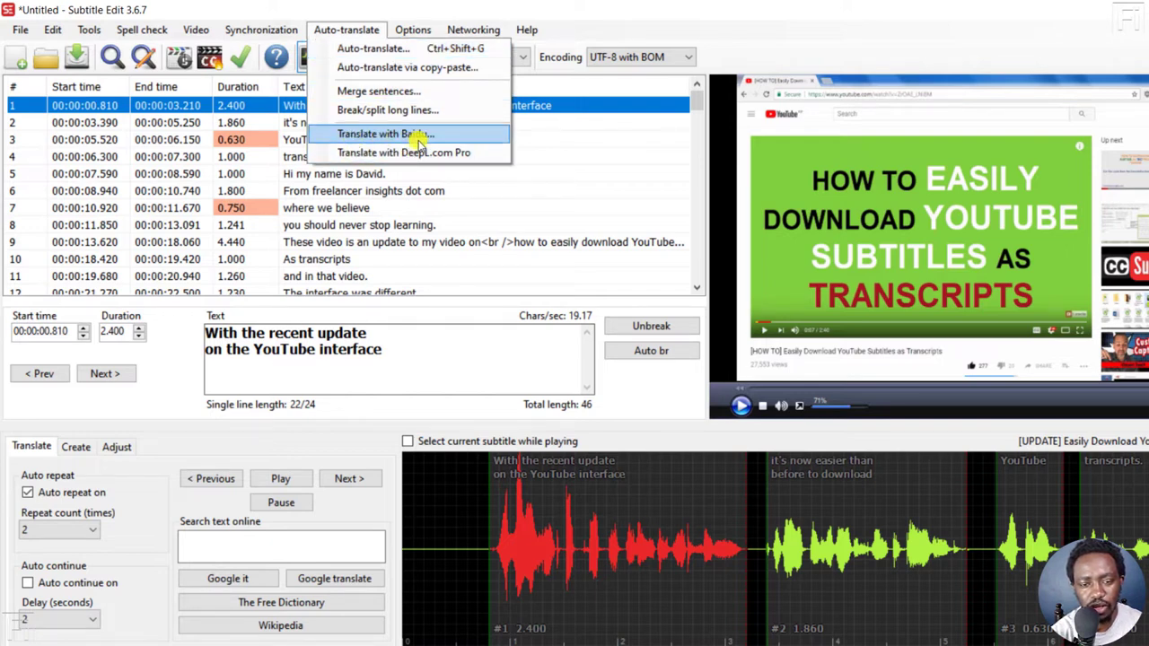
mouse_move(485, 140)
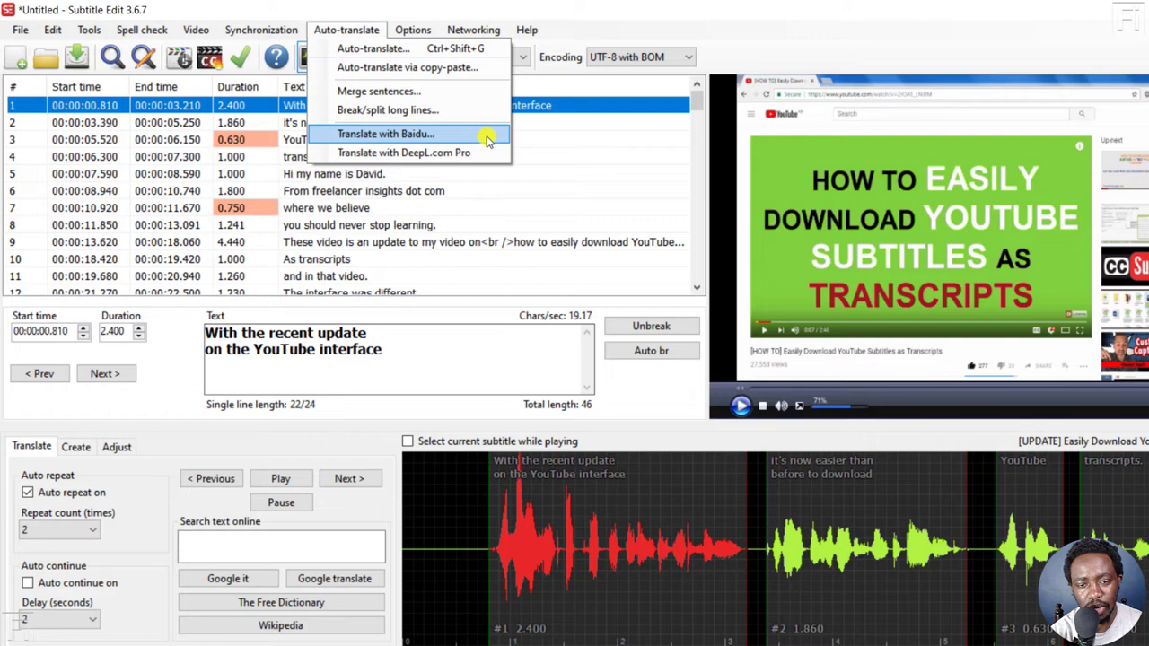
mouse_move(459, 151)
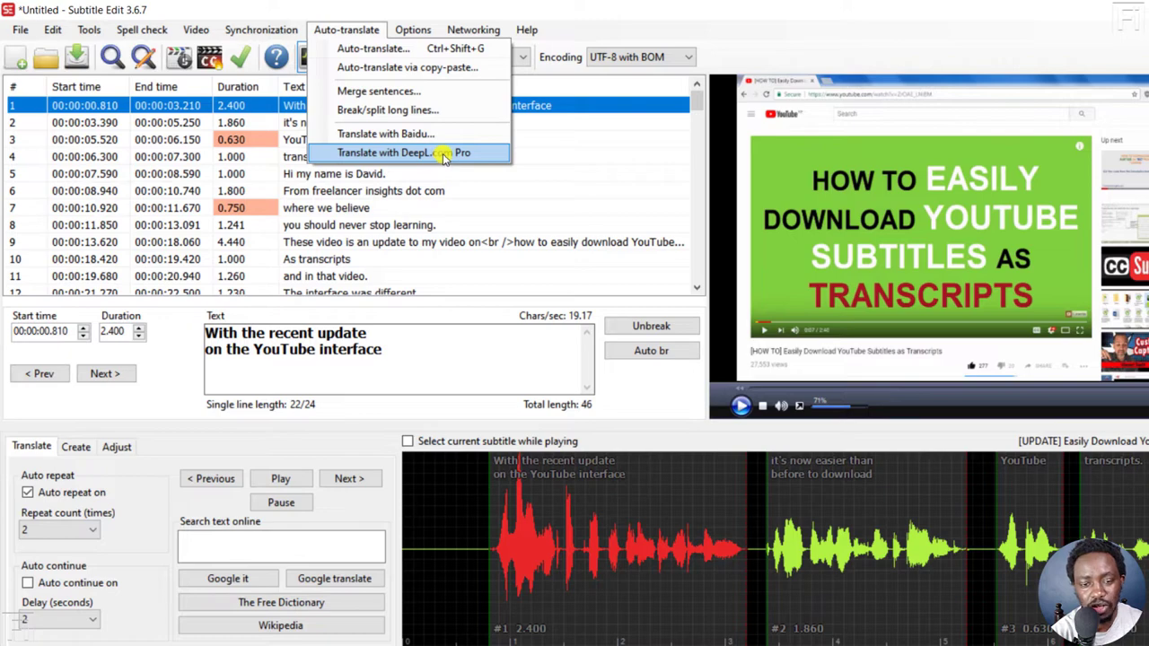
mouse_move(372, 48)
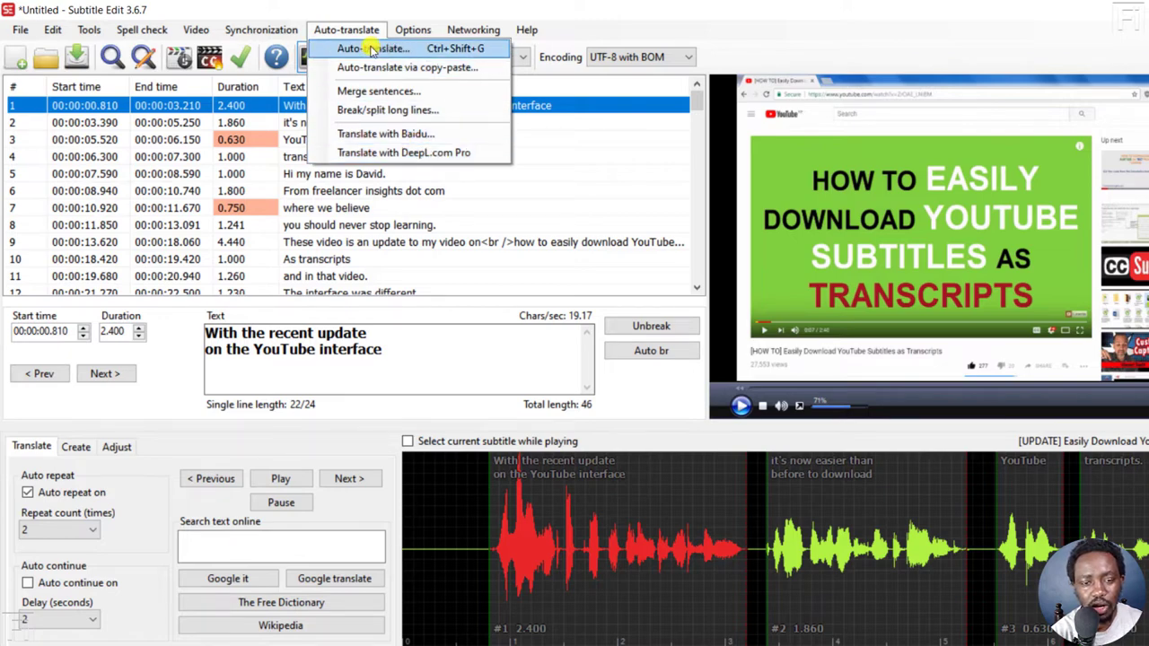
Step: Set up auto-translation from English to Spanish instead of Sundanese
left_click(372, 48)
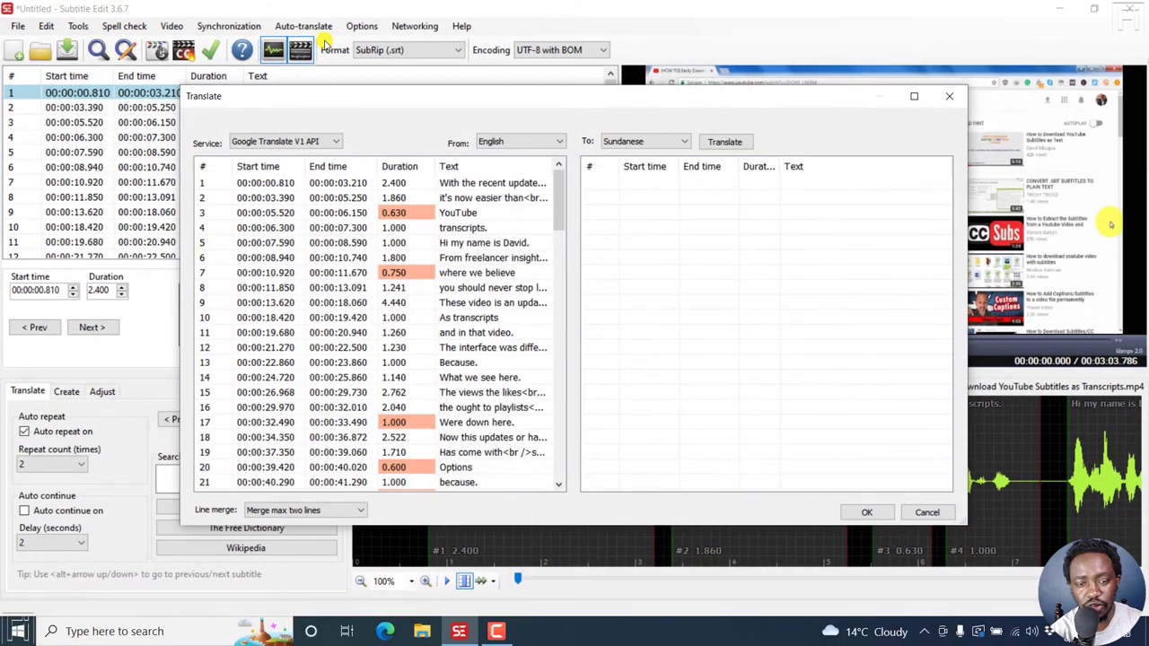
mouse_move(232, 150)
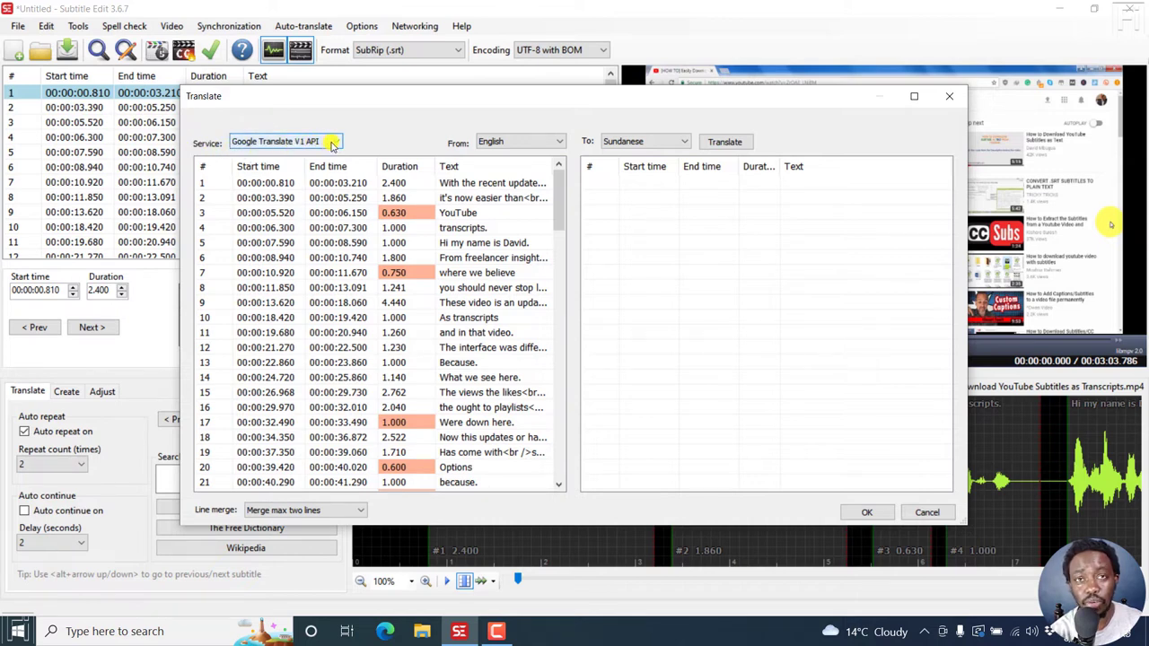
left_click(334, 141)
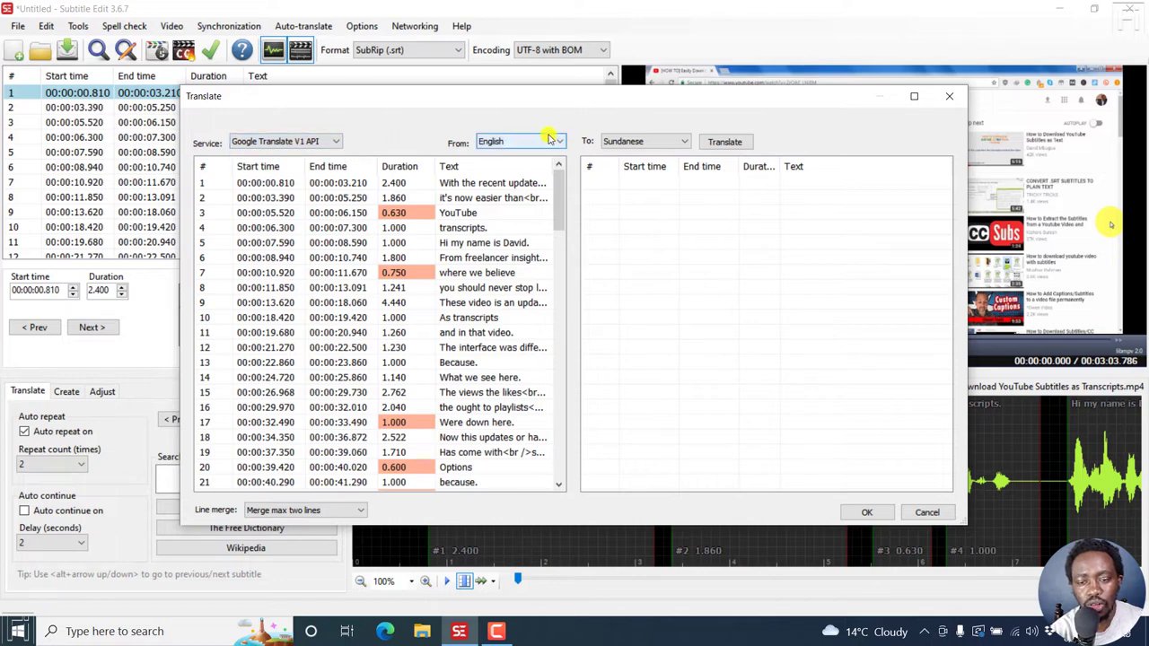
mouse_move(541, 141)
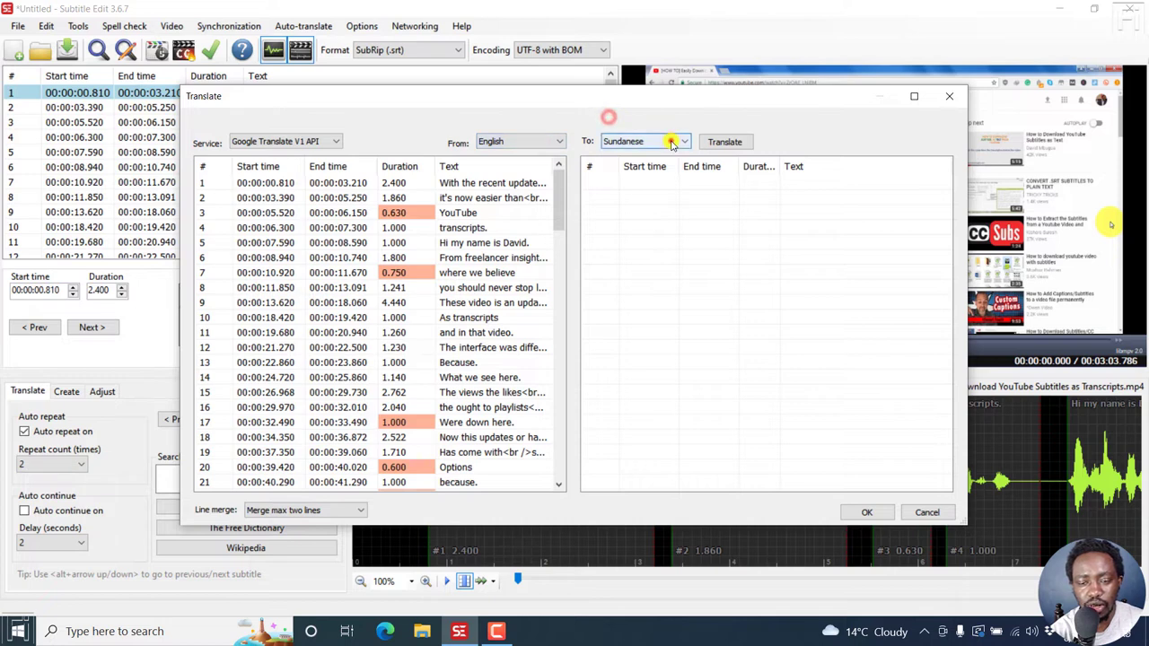
left_click(685, 141)
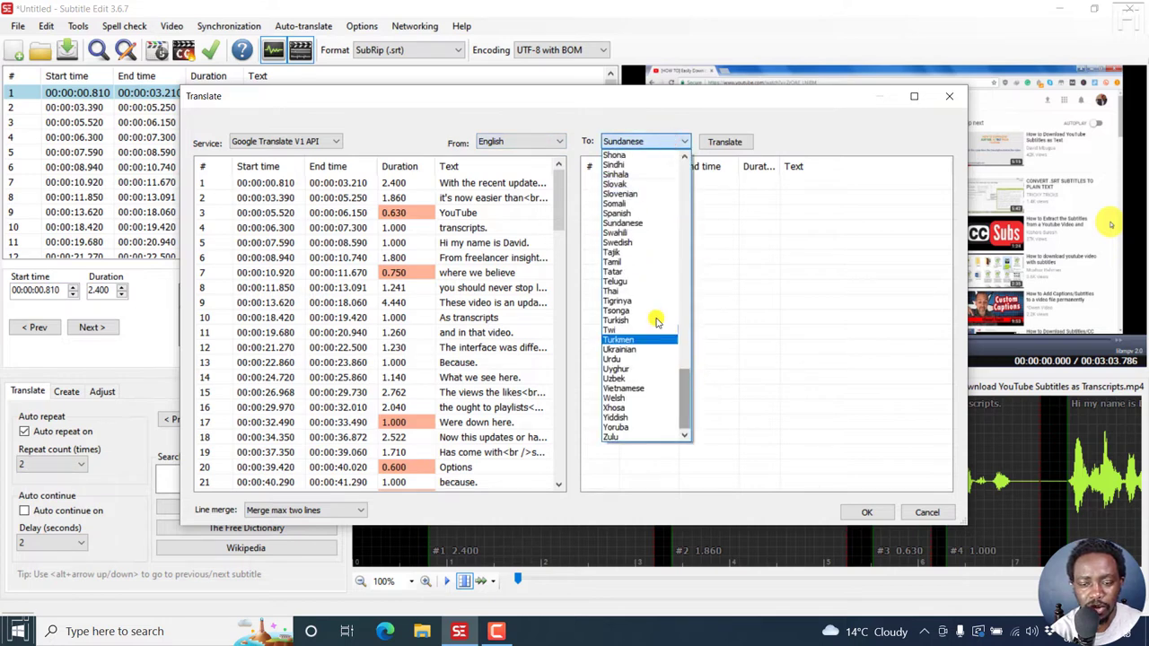
left_click(616, 213)
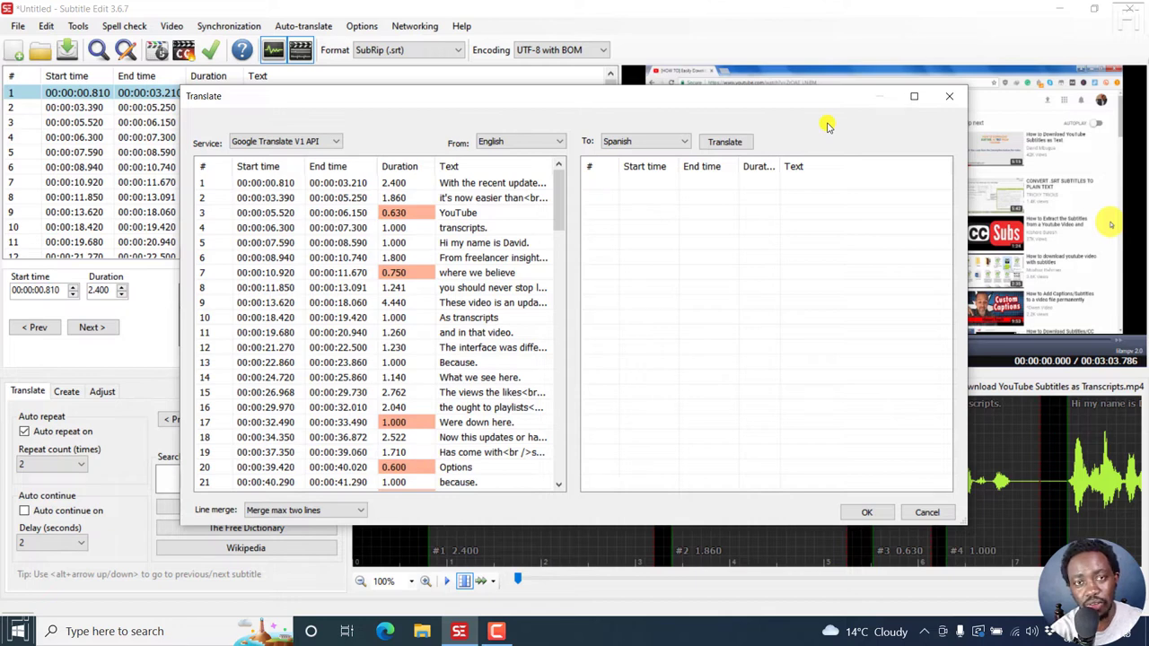
mouse_move(409, 171)
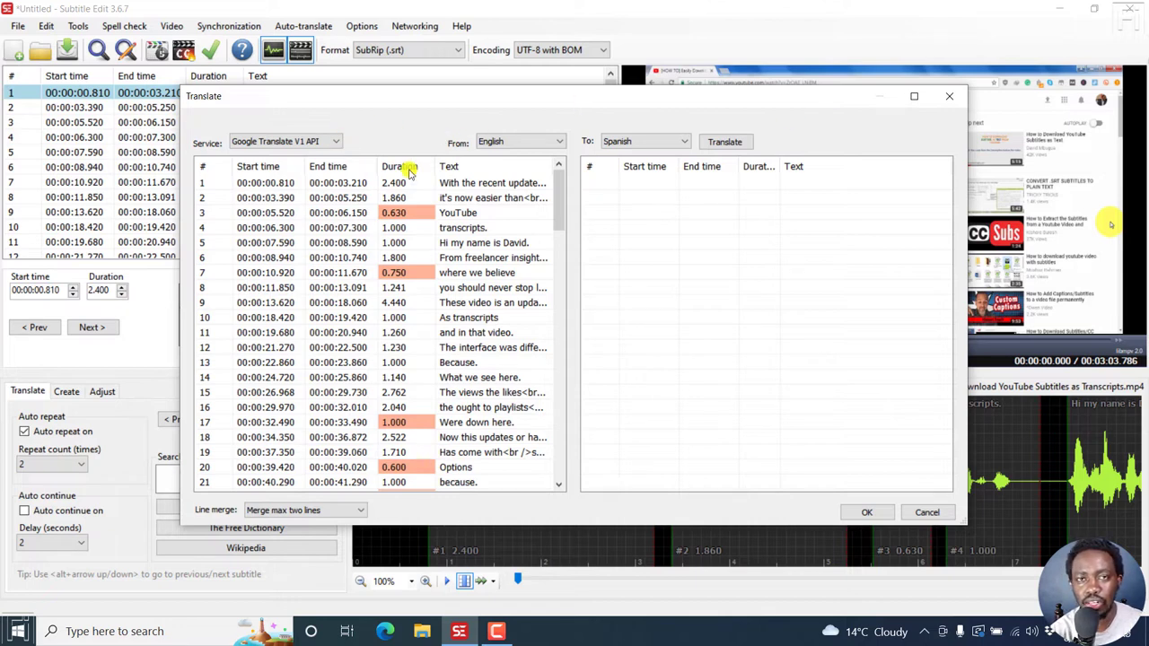
mouse_move(735, 166)
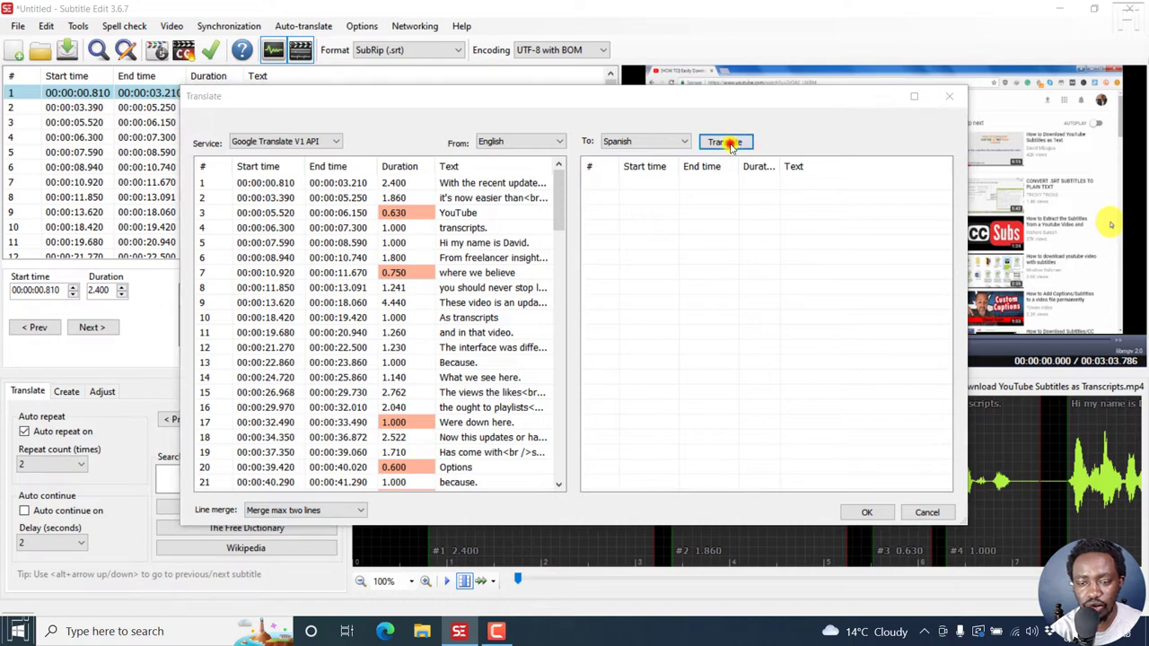
Step: Translate the lines into Spanish, dismiss the API-key warning, and choose No merging
left_click(724, 141)
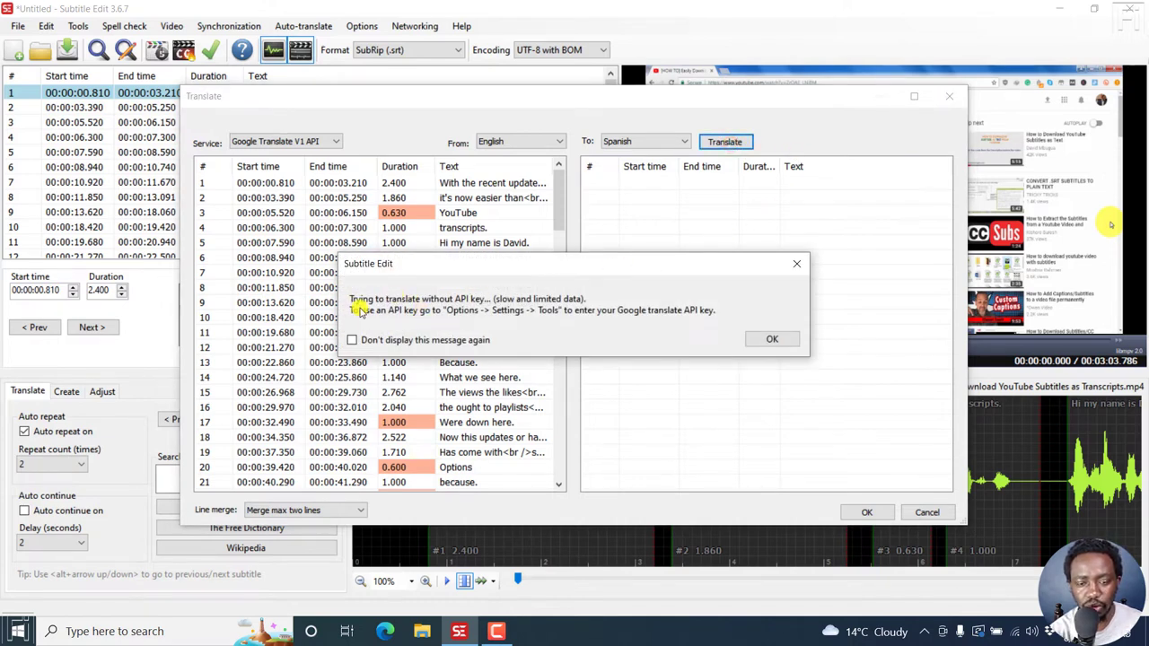
mouse_move(476, 305)
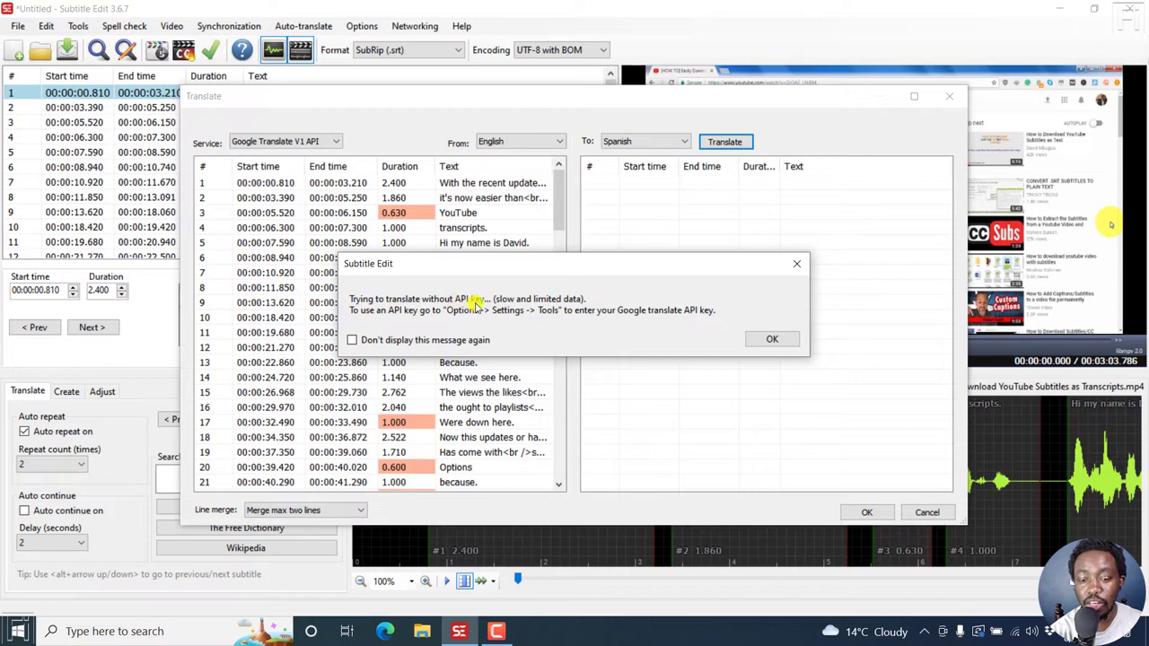
mouse_move(556, 305)
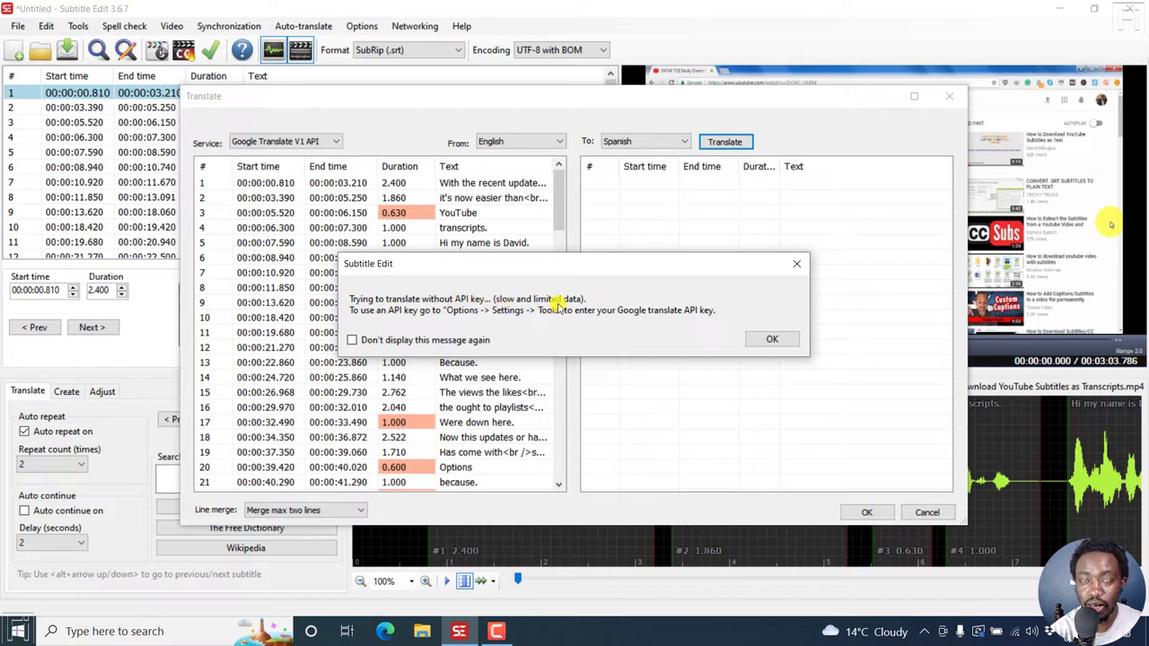
mouse_move(357, 319)
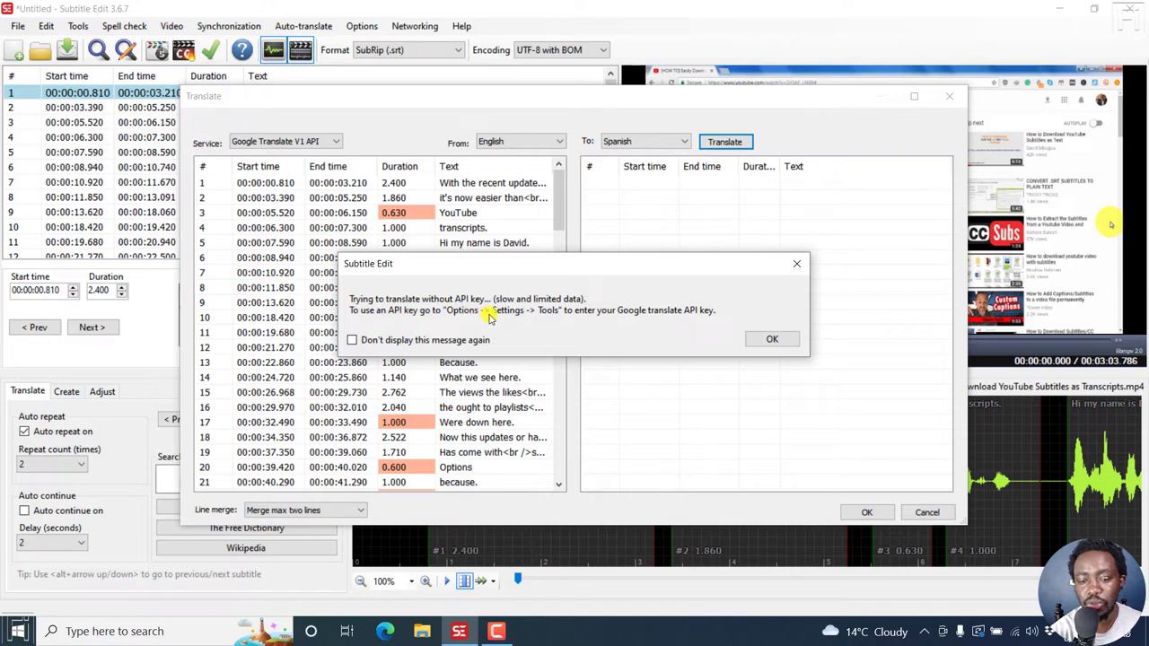
mouse_move(642, 321)
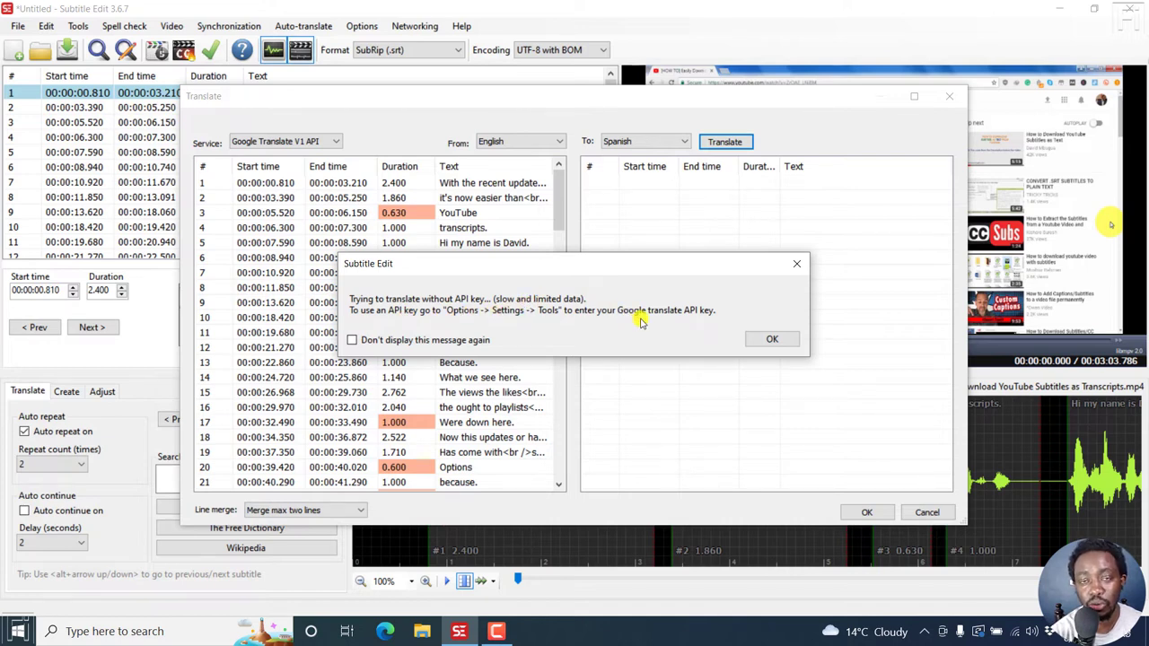
mouse_move(851, 381)
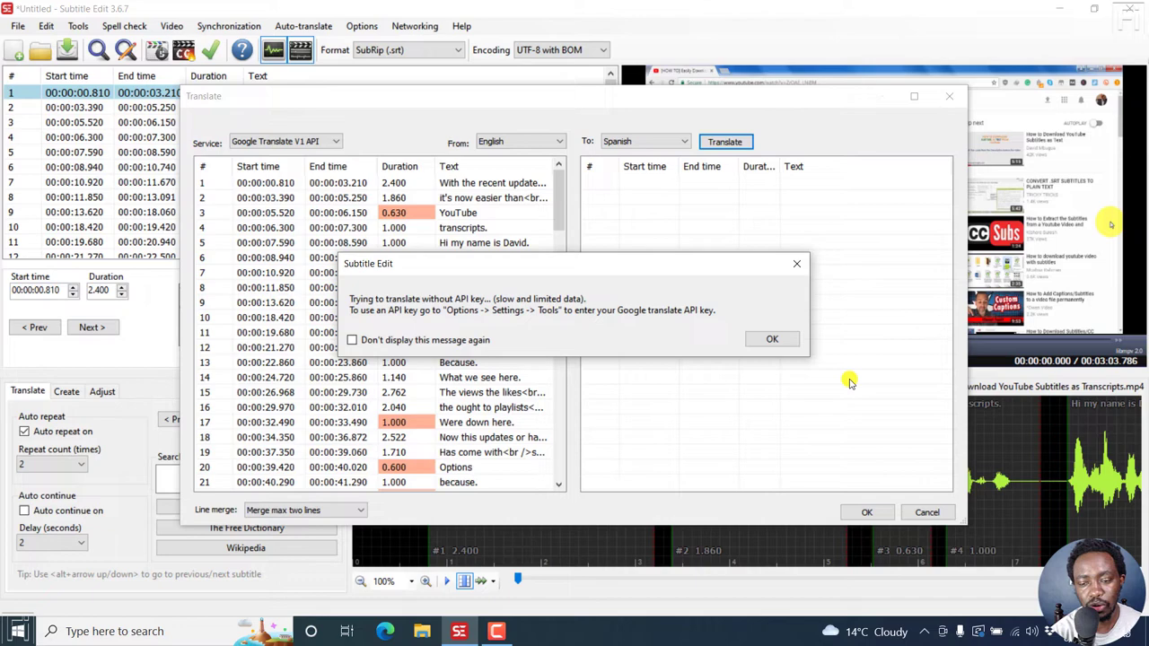
left_click(772, 339)
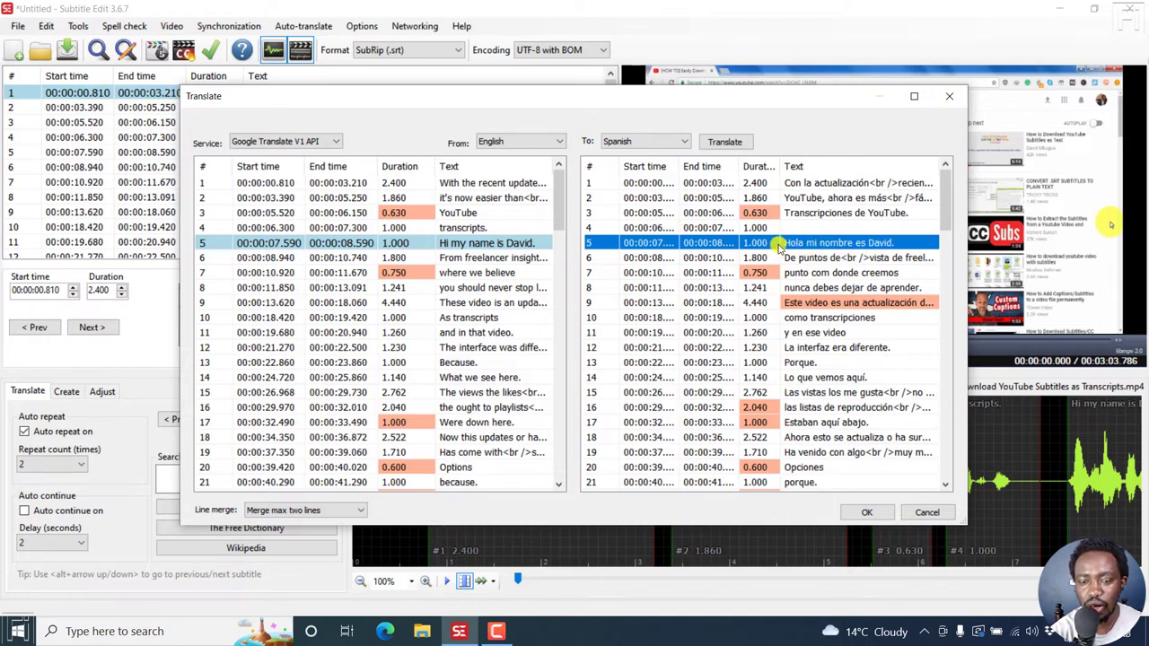
mouse_move(919, 254)
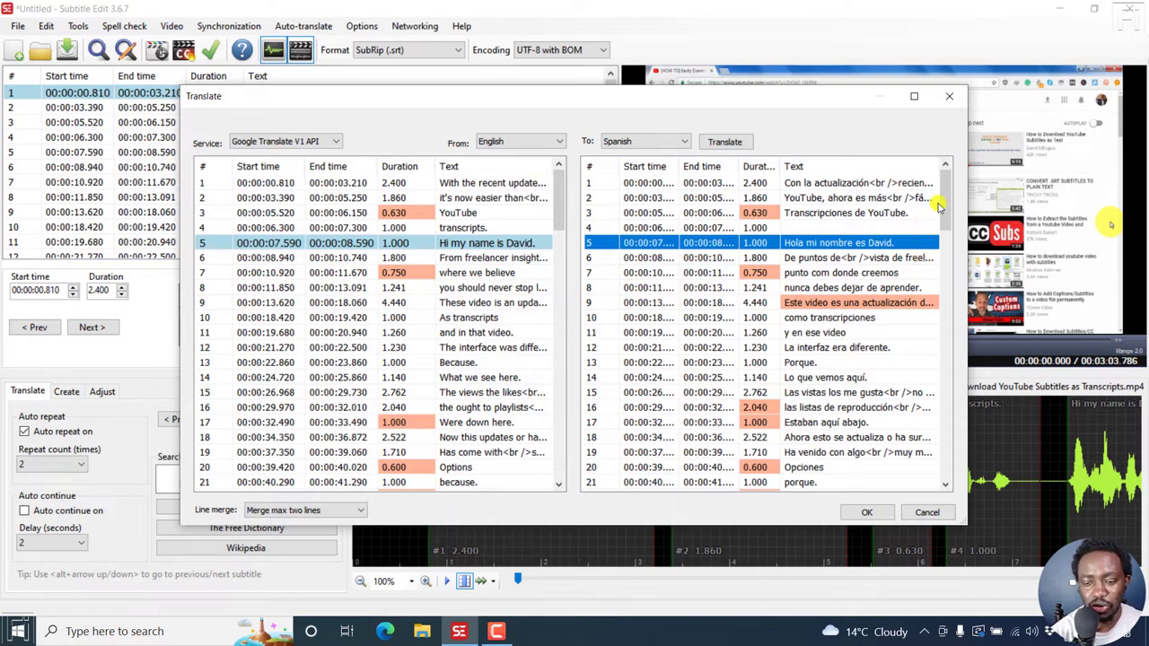
mouse_move(481, 522)
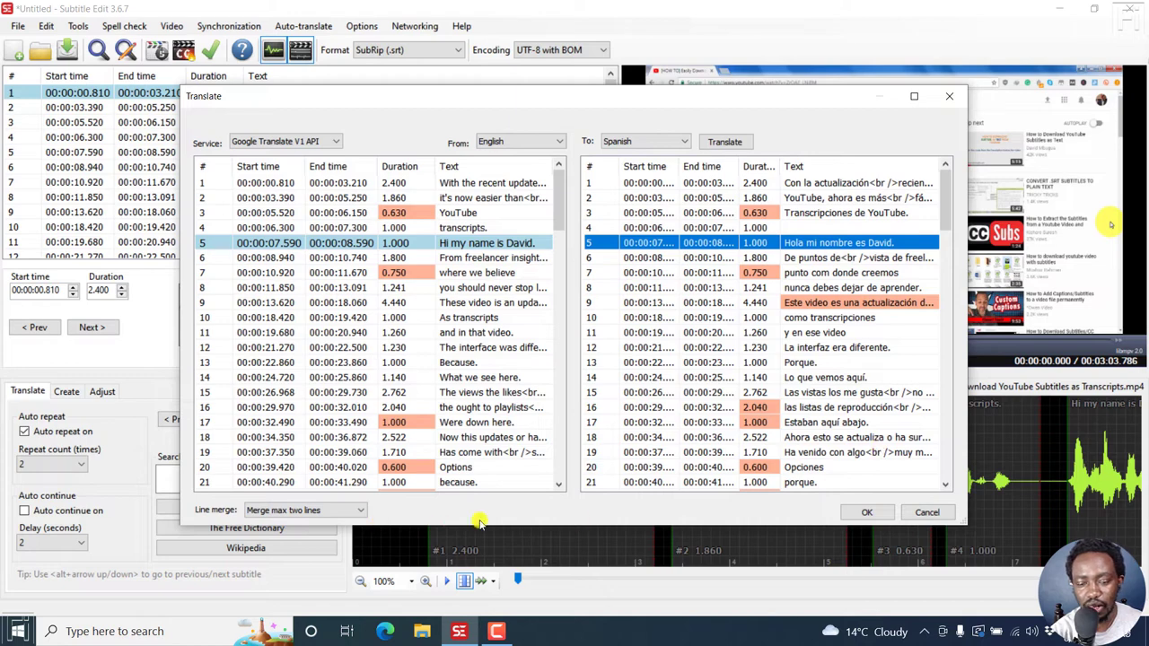
left_click(306, 510)
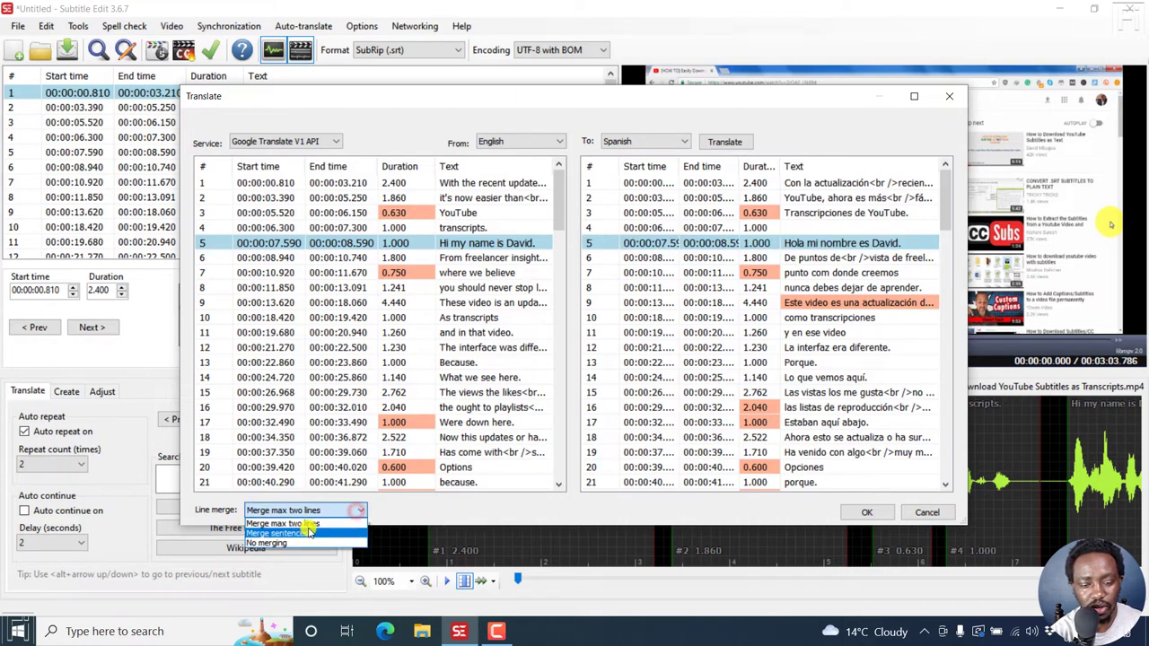
mouse_move(266, 544)
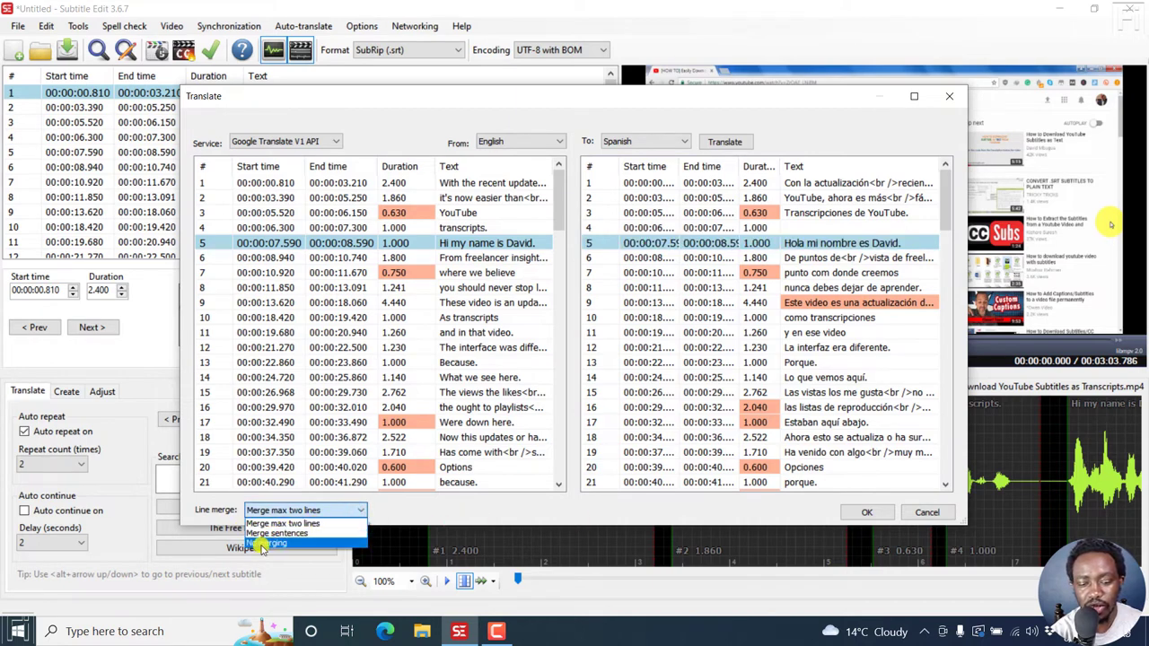
left_click(283, 523)
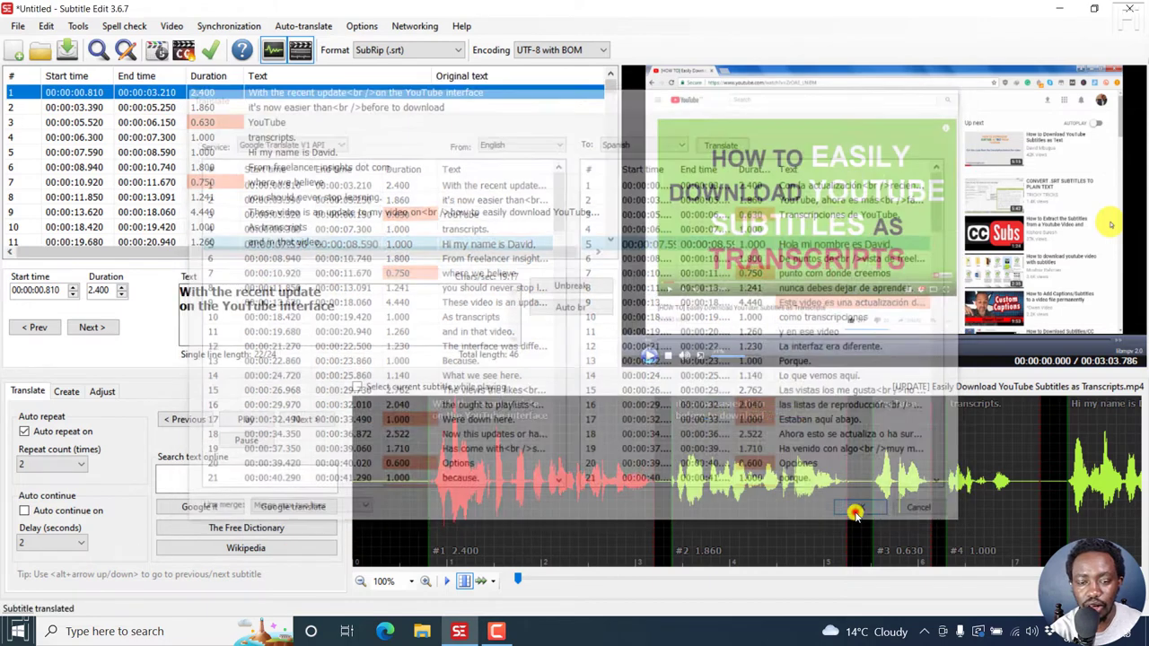
Step: Apply the Spanish translation, then play and pause the preview to check captions
left_click(858, 508)
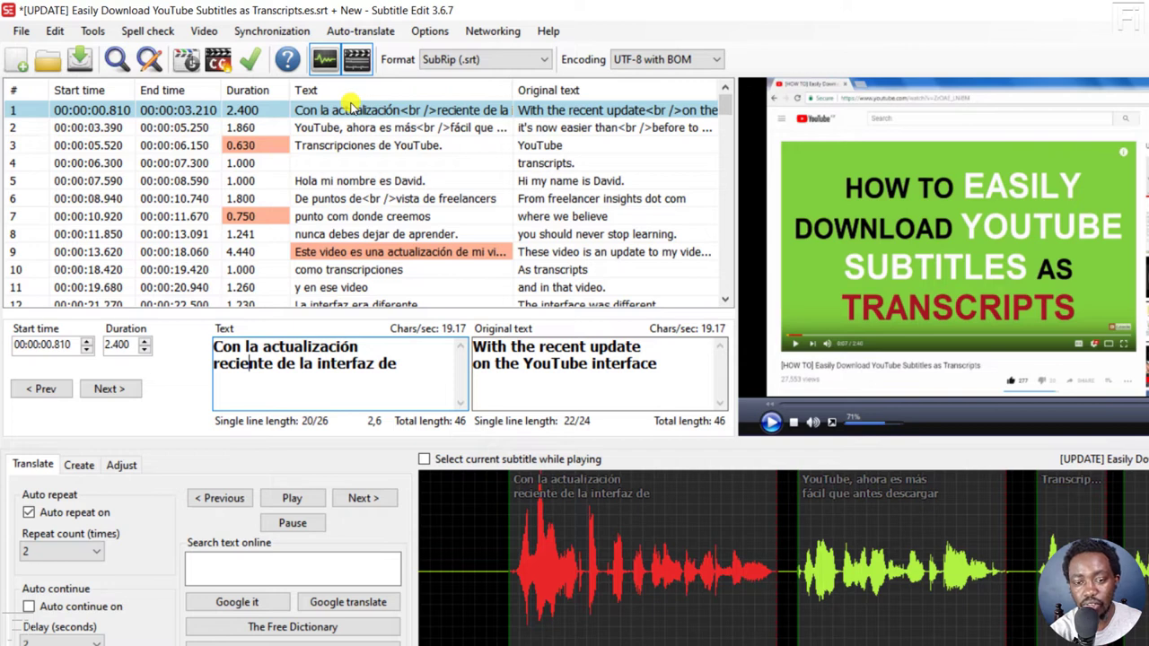
mouse_move(653, 313)
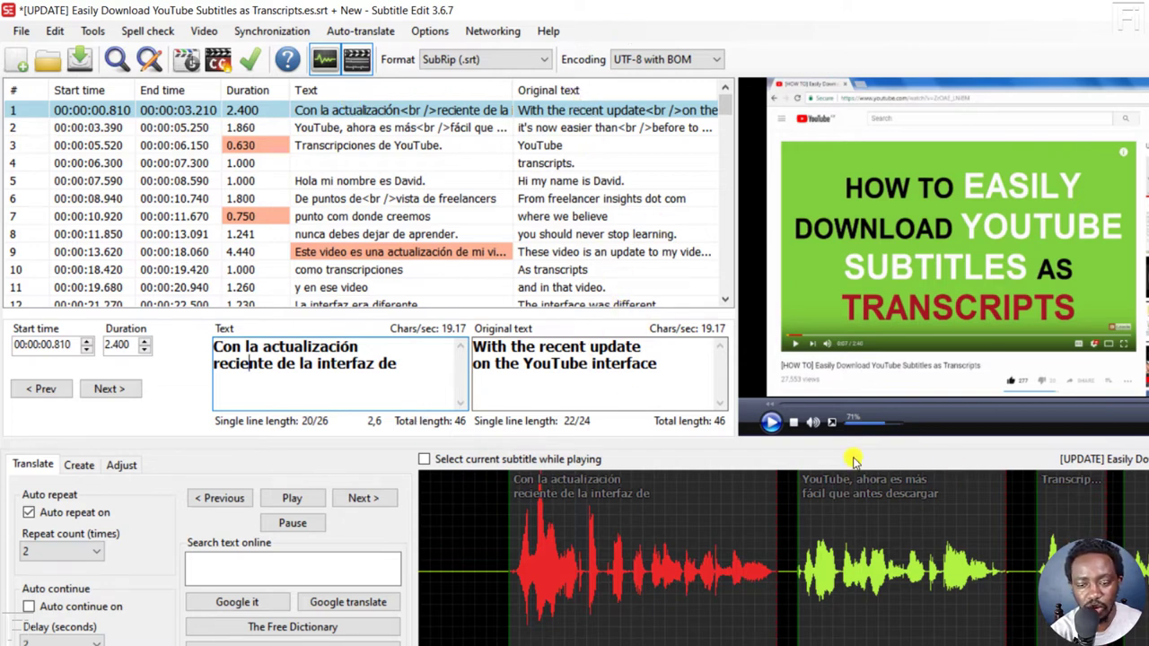
left_click(771, 422)
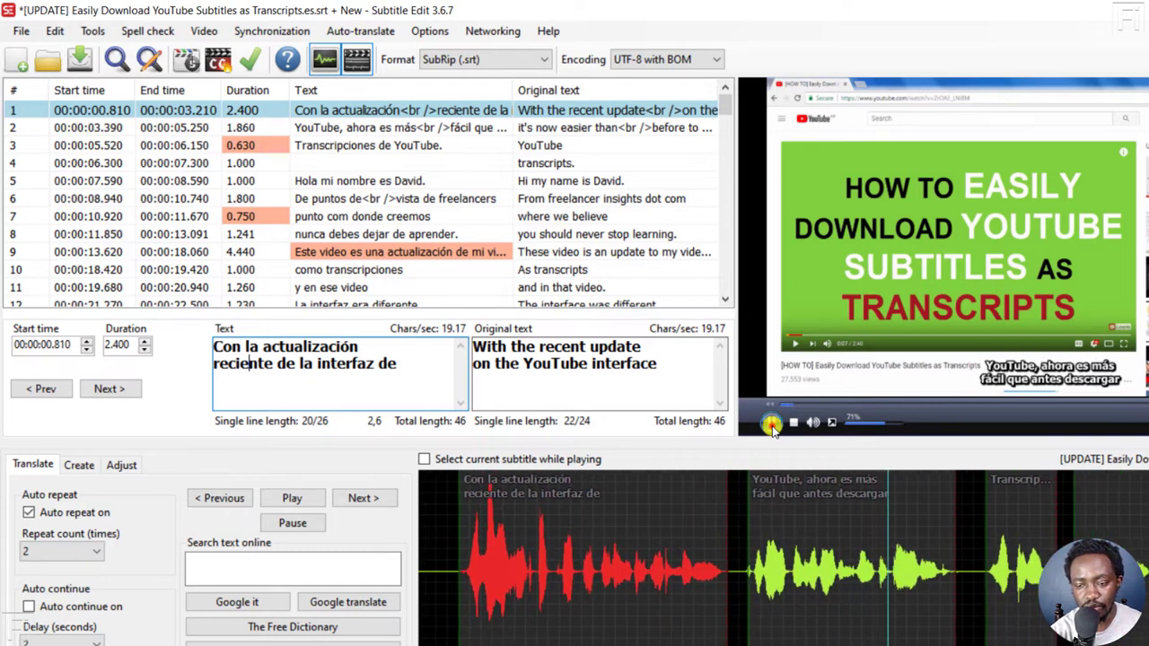
left_click(771, 422)
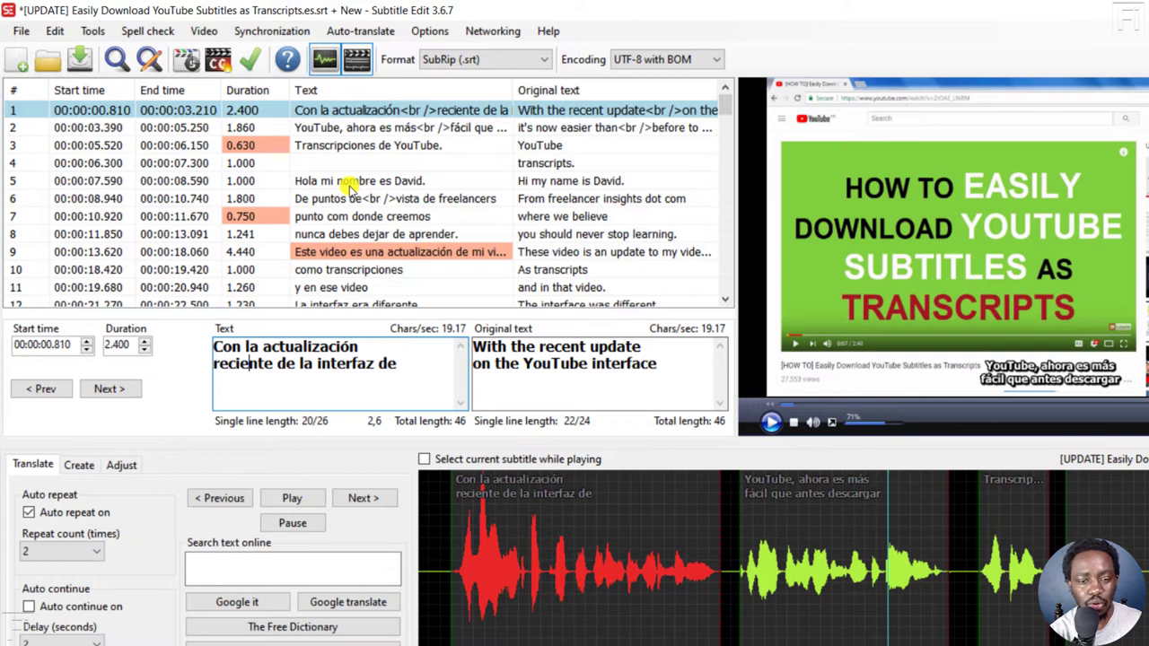
Step: Save the Spanish subtitles as SubRip '... Transcripts.es - Auto Translate'
left_click(21, 31)
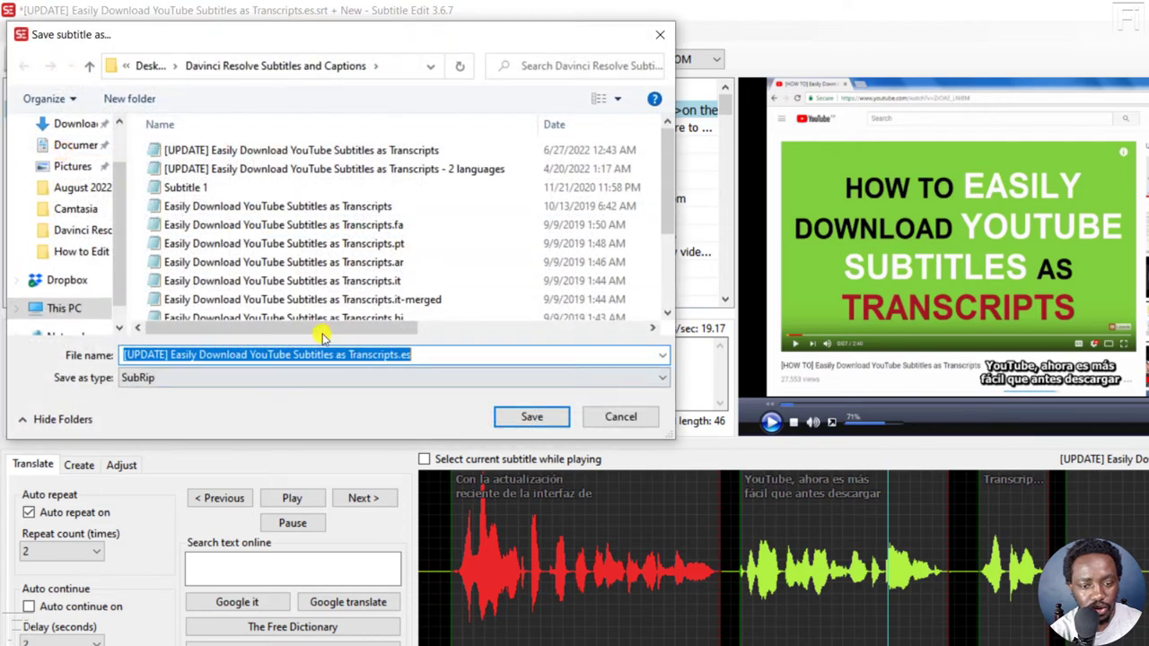
mouse_move(422, 355)
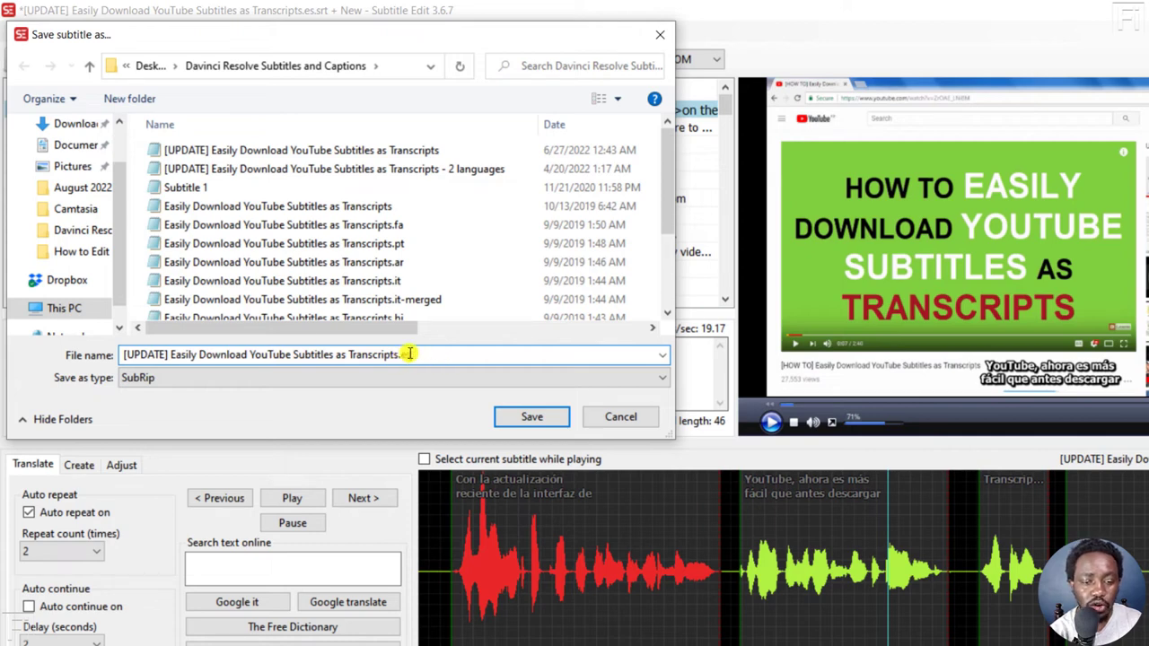
type("es")
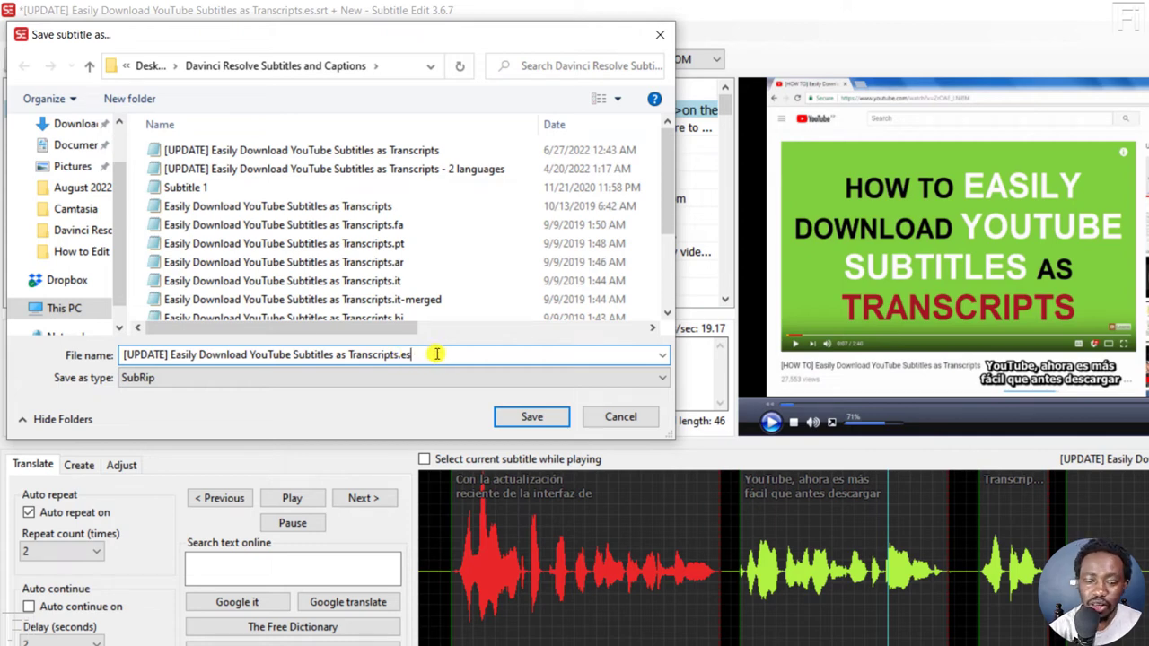
type("- Auto Translate")
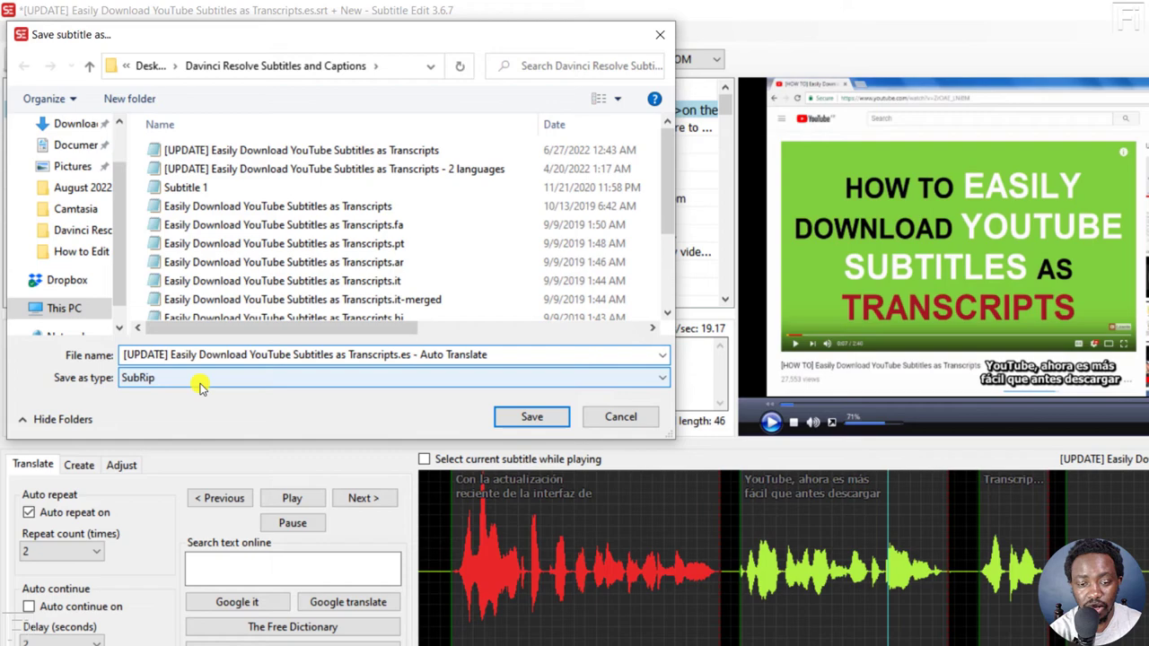
left_click(531, 417)
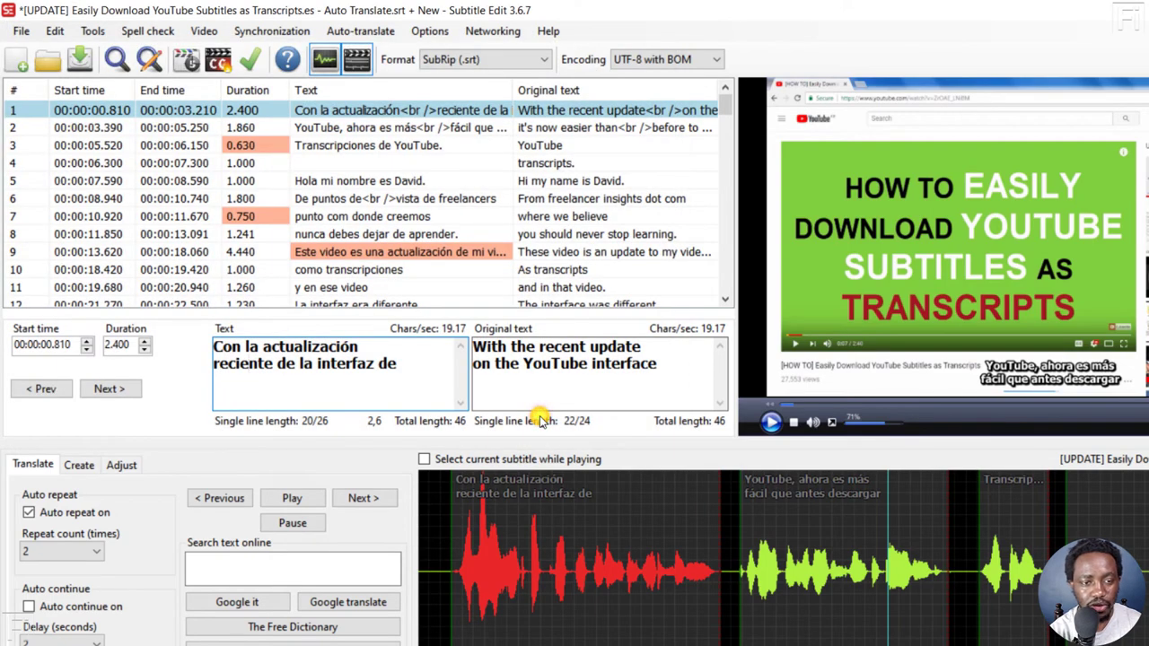
mouse_move(261, 103)
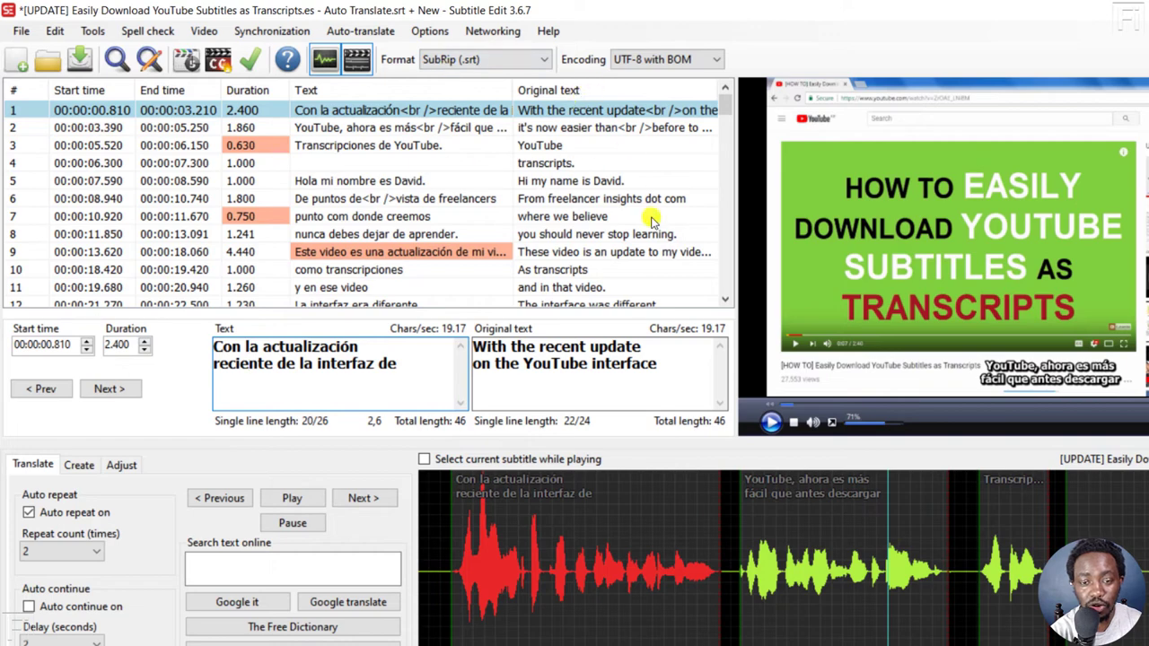
Step: Save the original English subtitles as a separate SRT named '... Transcripts - Here'
left_click(20, 31)
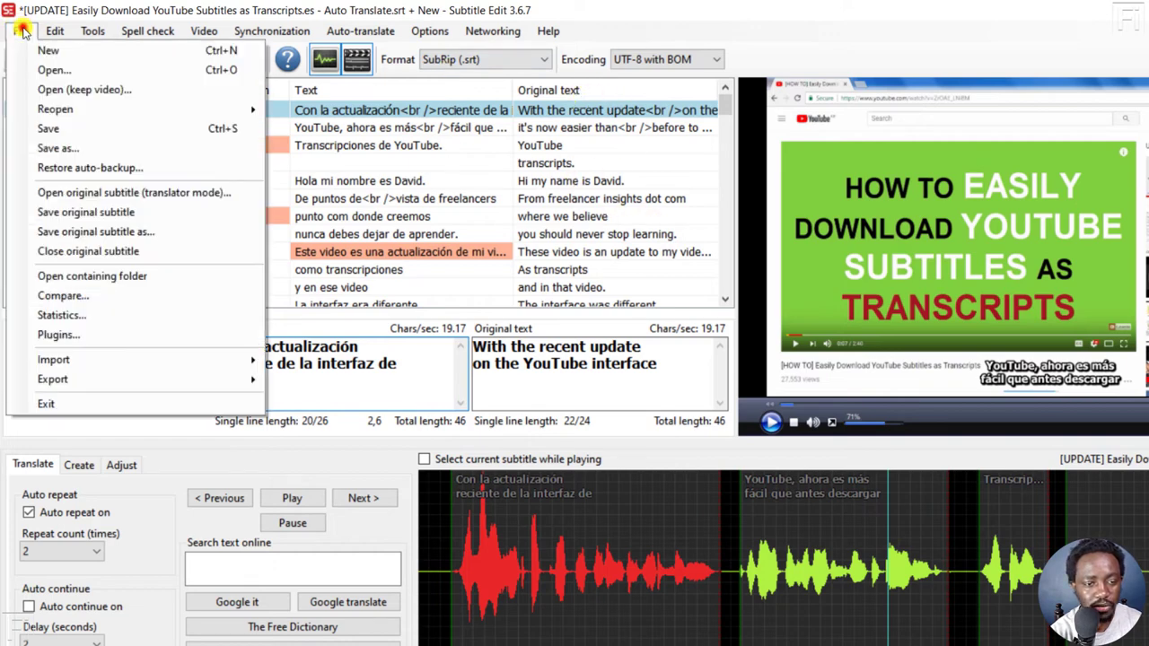
mouse_move(85, 212)
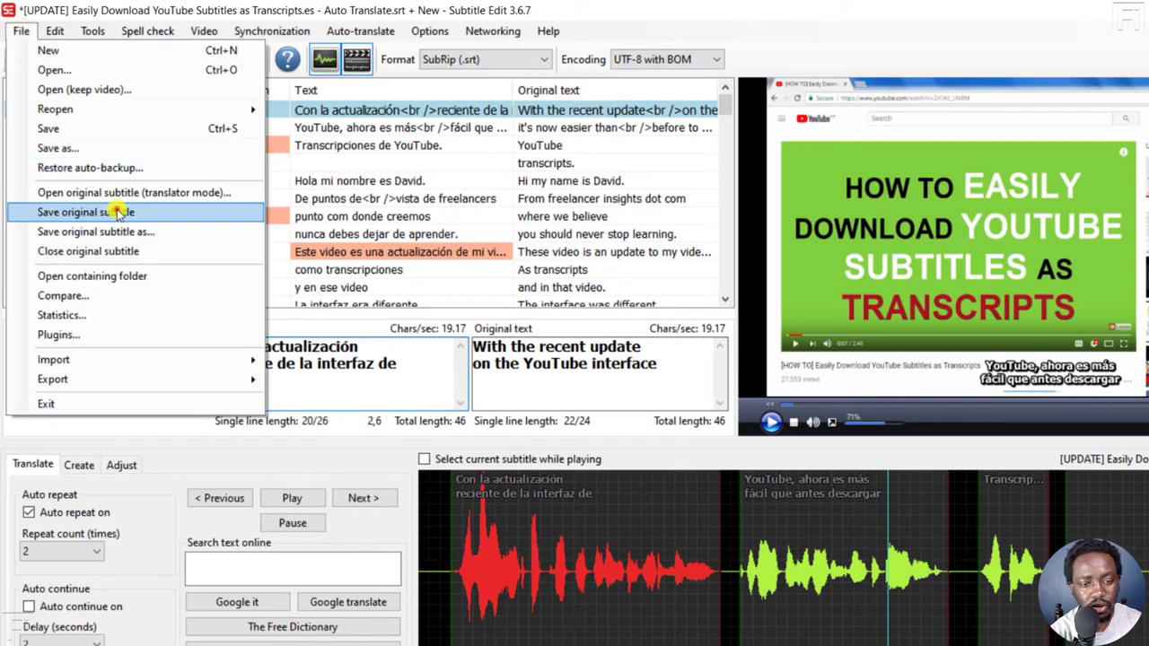
left_click(87, 212)
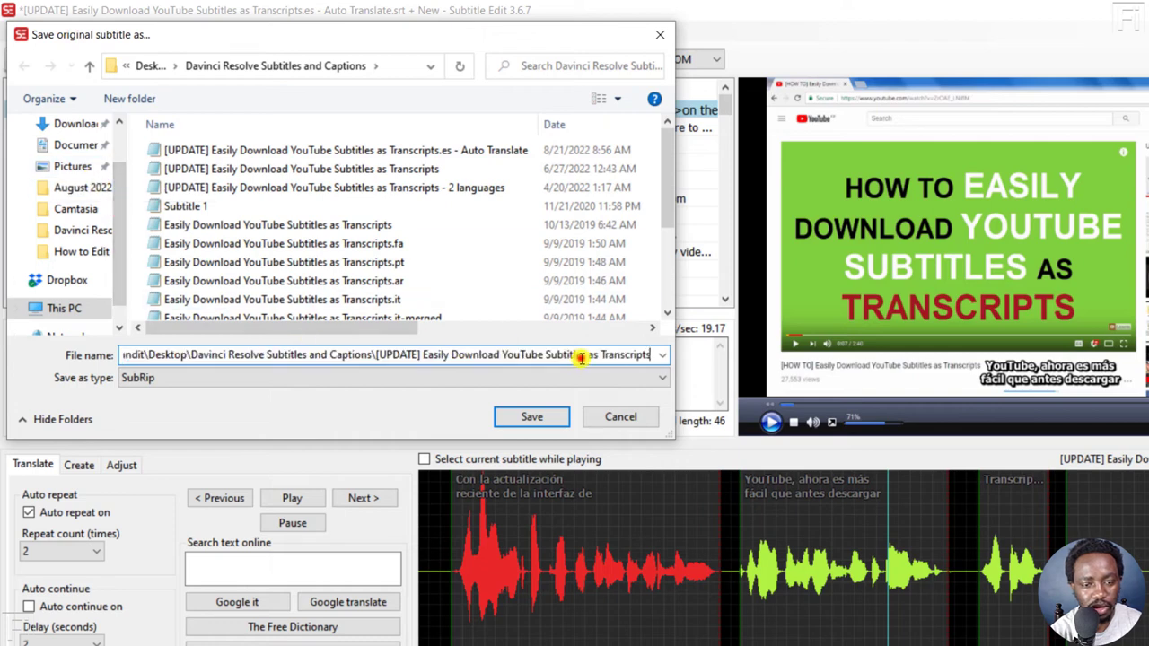
left_click(662, 354)
type(" - Here")
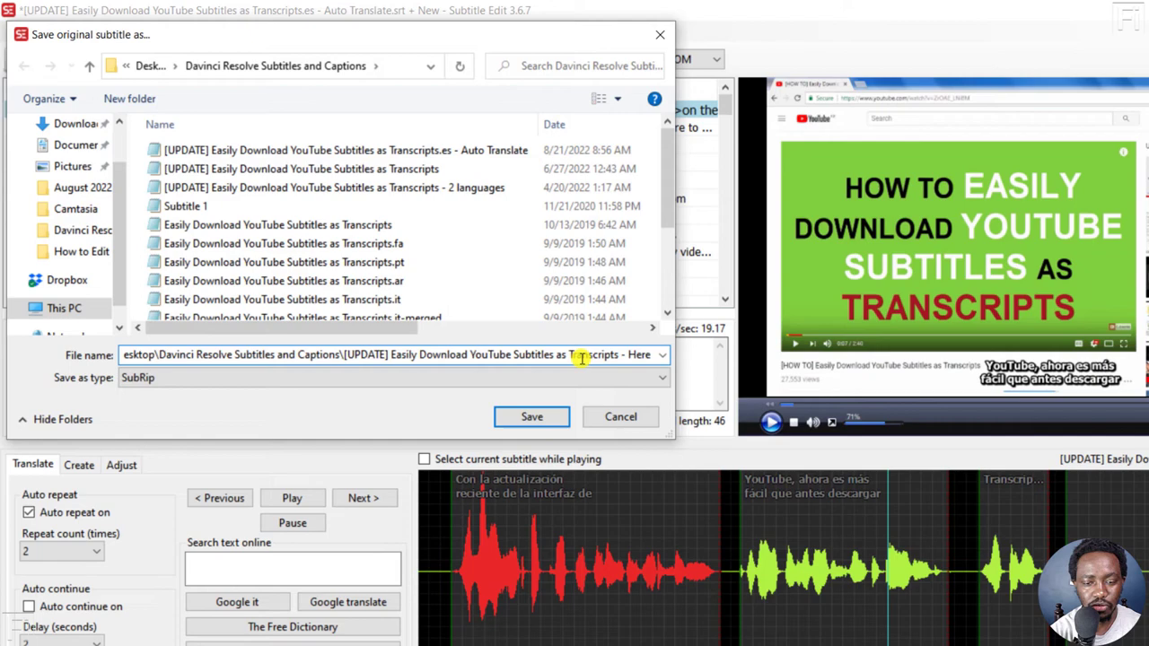
left_click(531, 416)
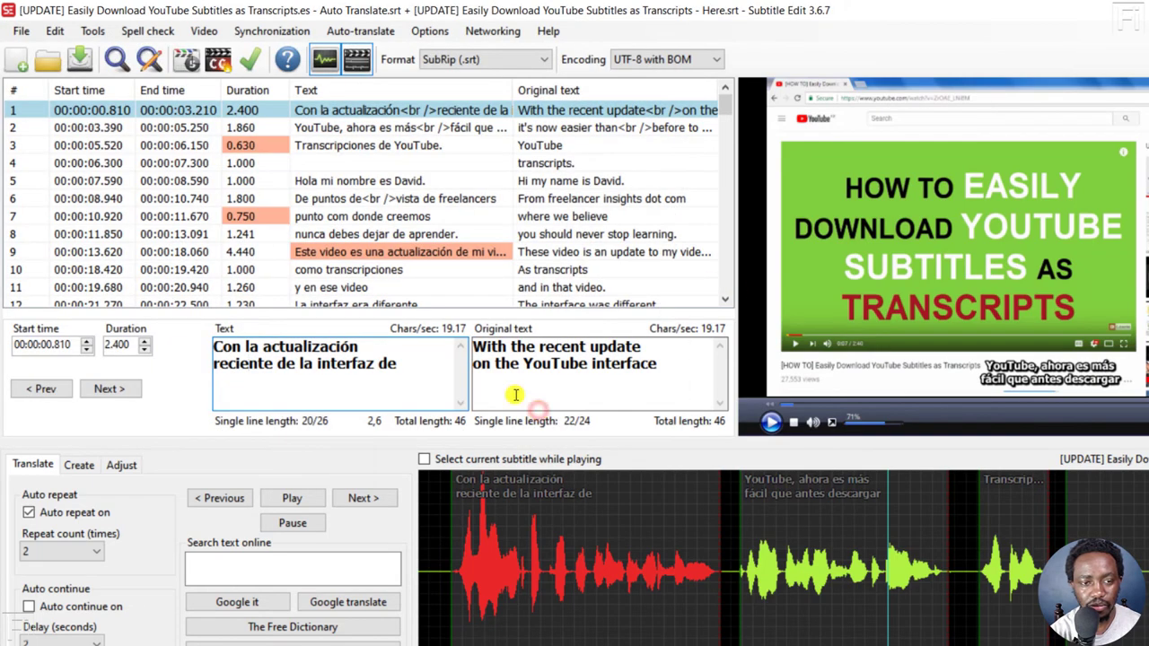
mouse_move(745, 345)
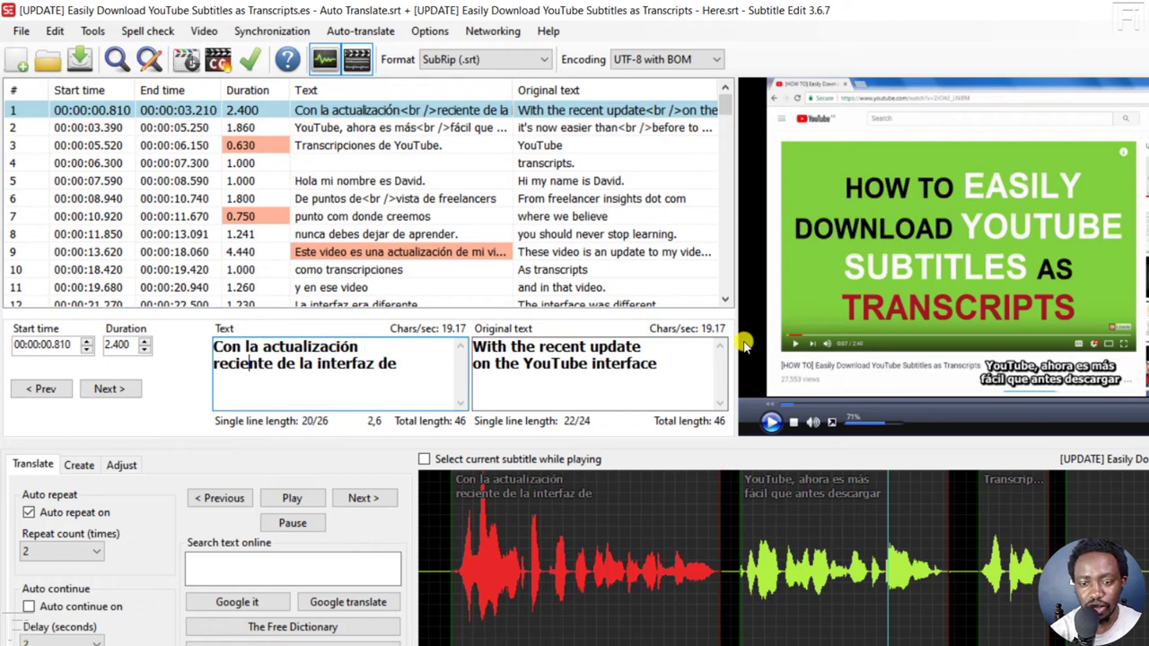
mouse_move(586, 202)
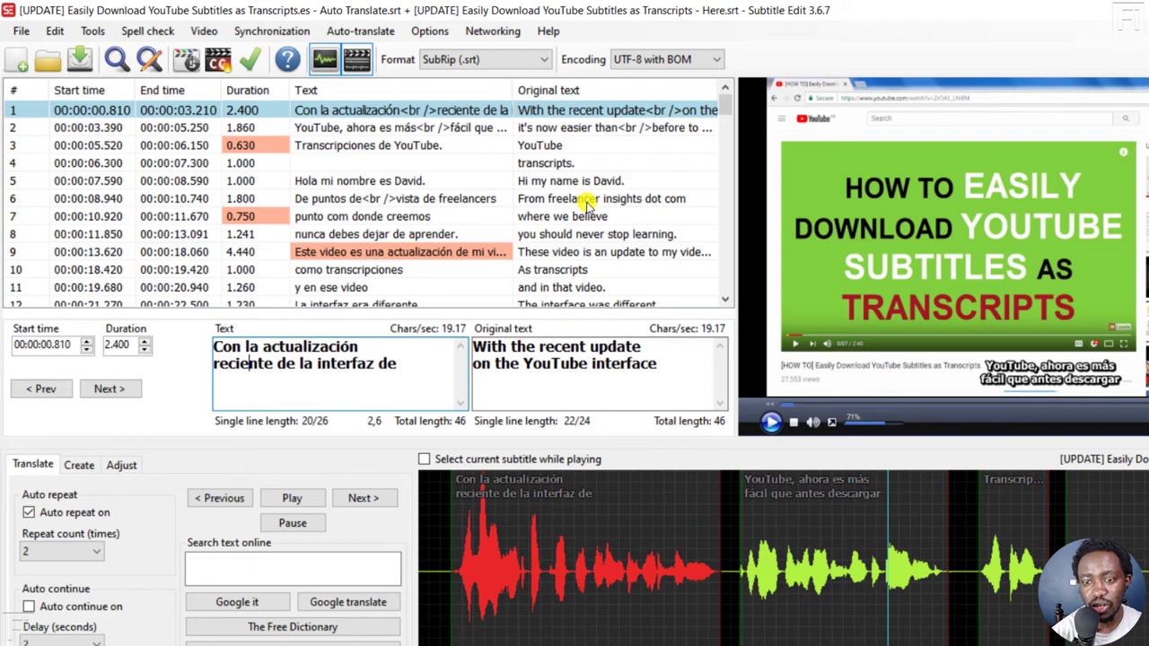
mouse_move(94, 7)
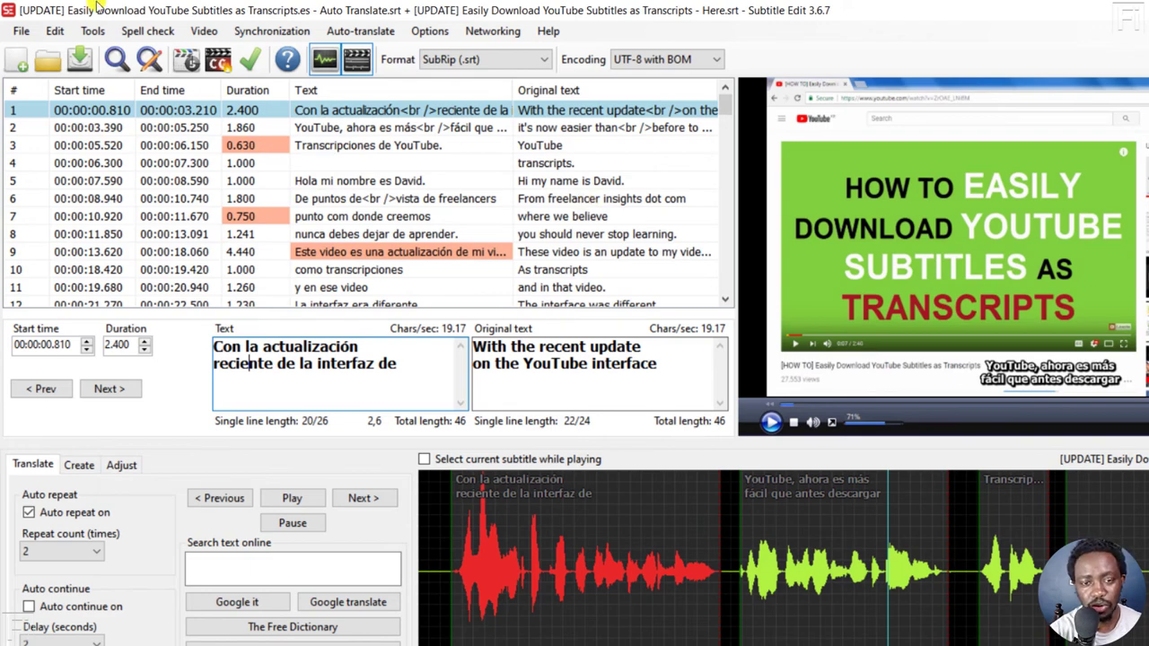
left_click(21, 30)
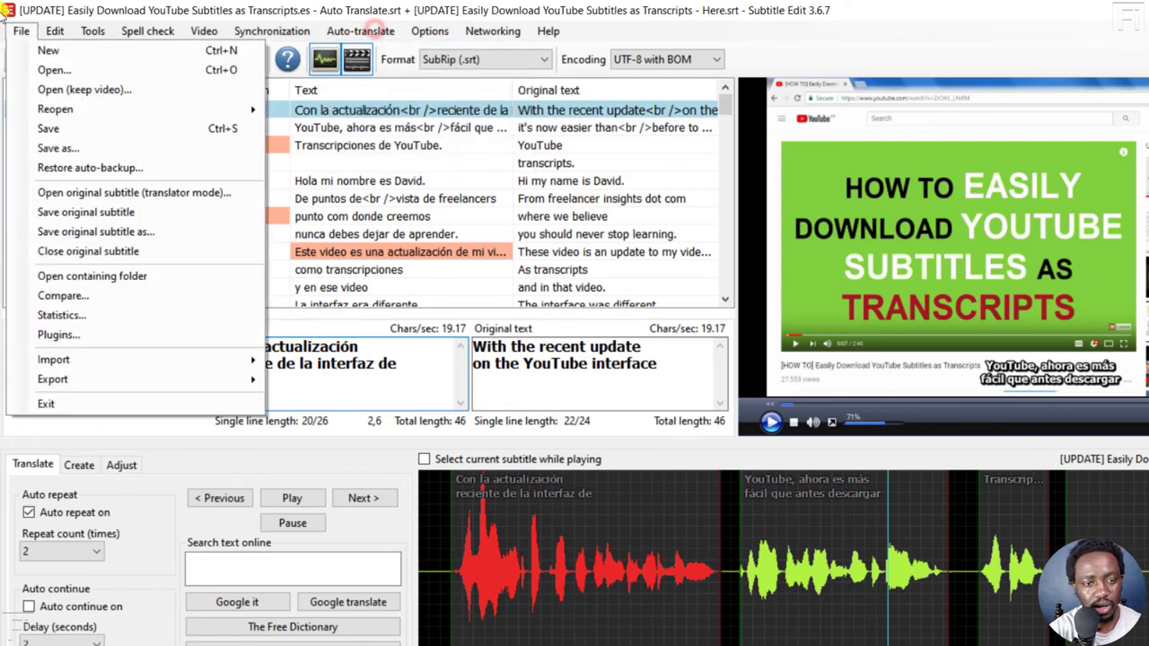
left_click(58, 334)
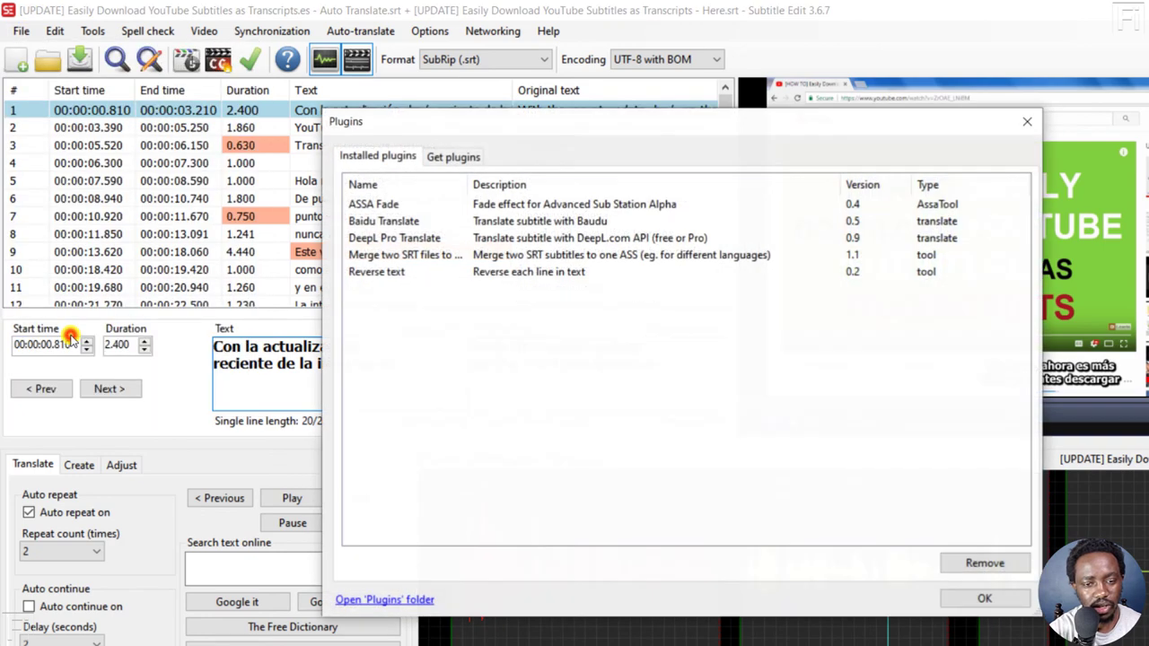
left_click(453, 155)
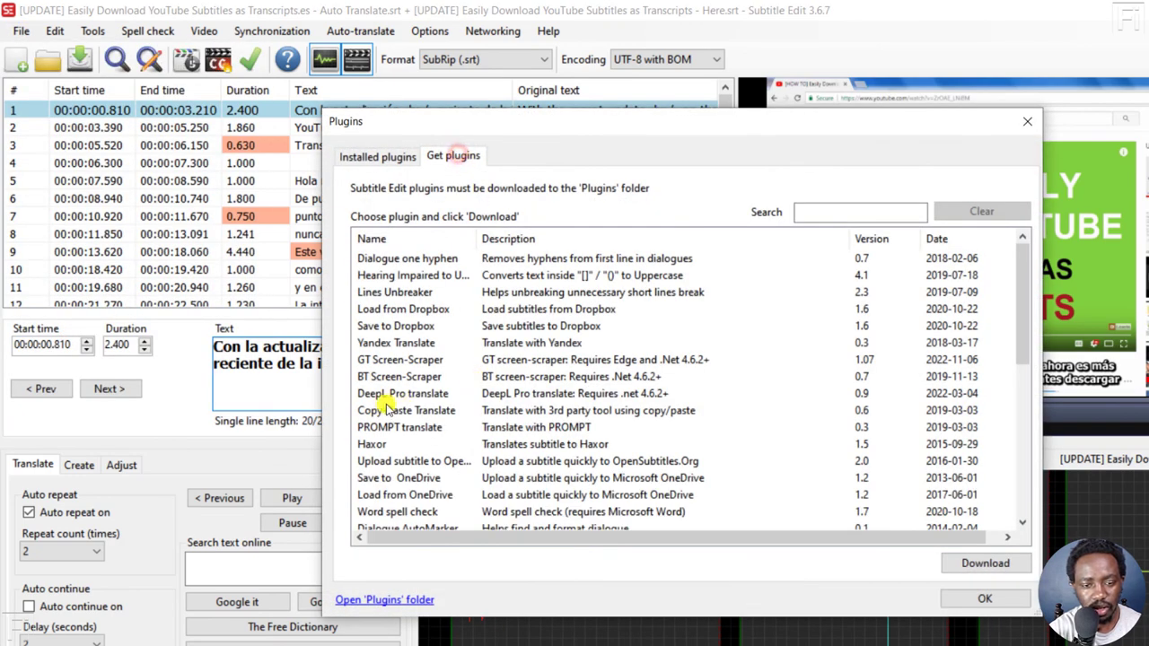
left_click(402, 393)
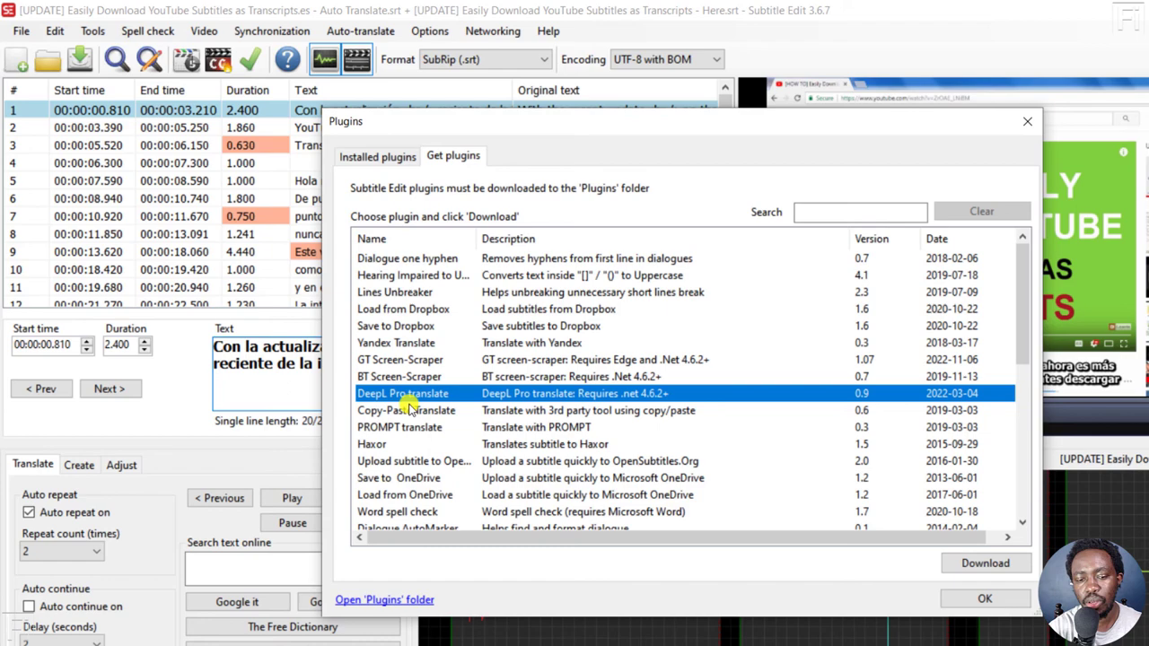
mouse_move(1087, 161)
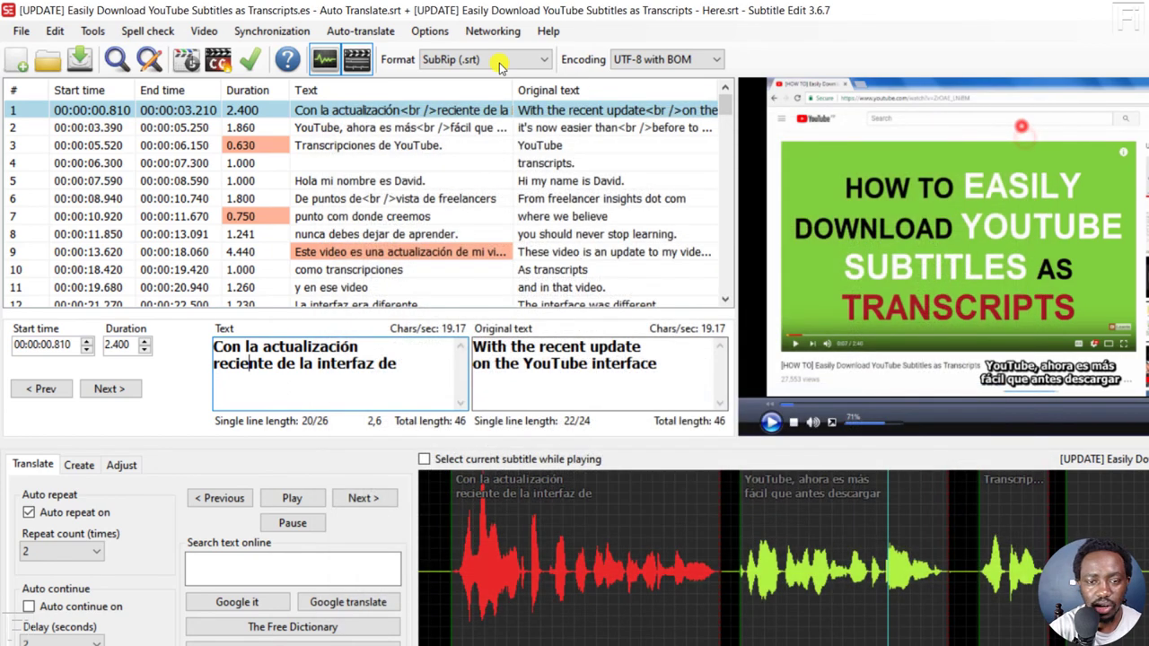
left_click(360, 31)
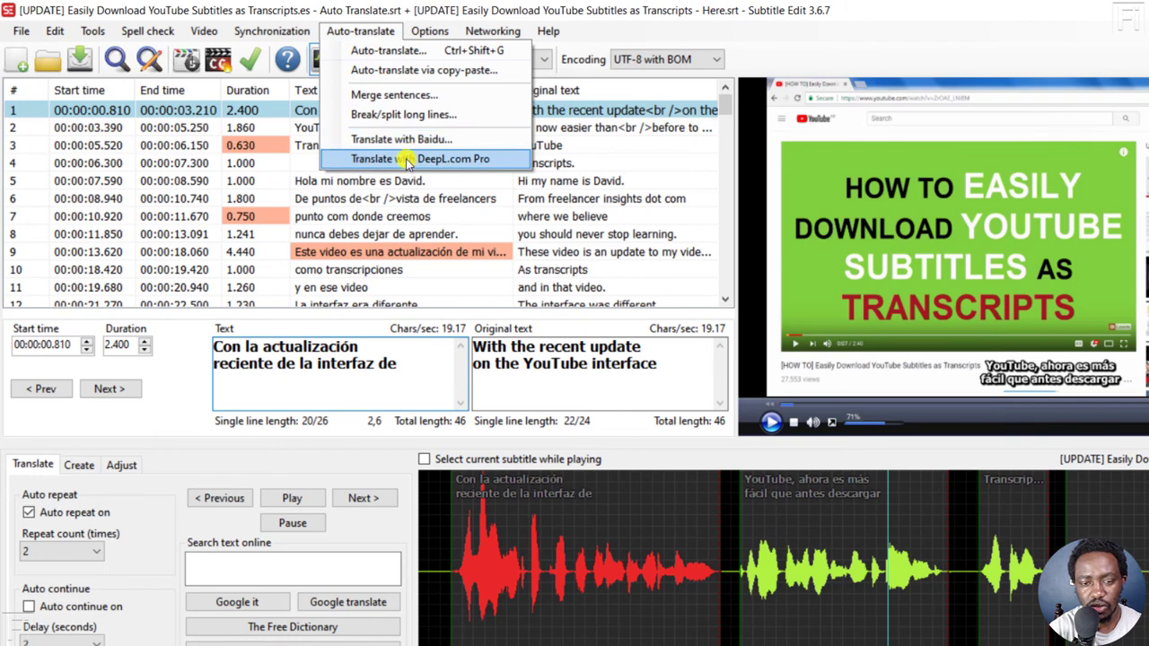
left_click(426, 159)
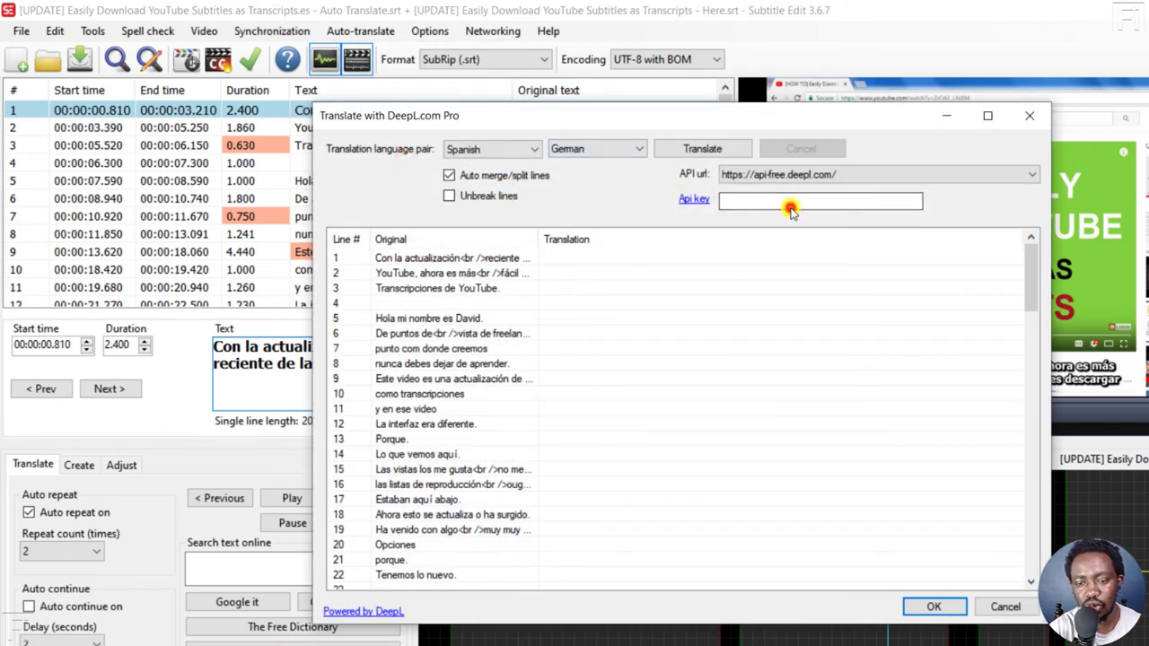
left_click(934, 607)
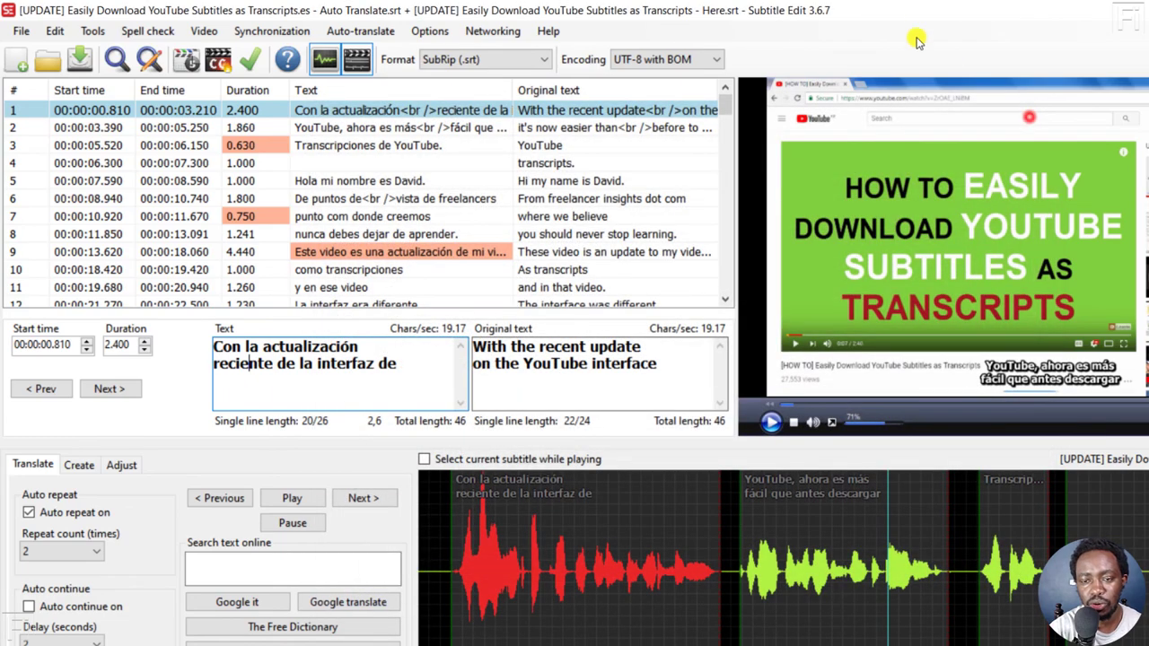